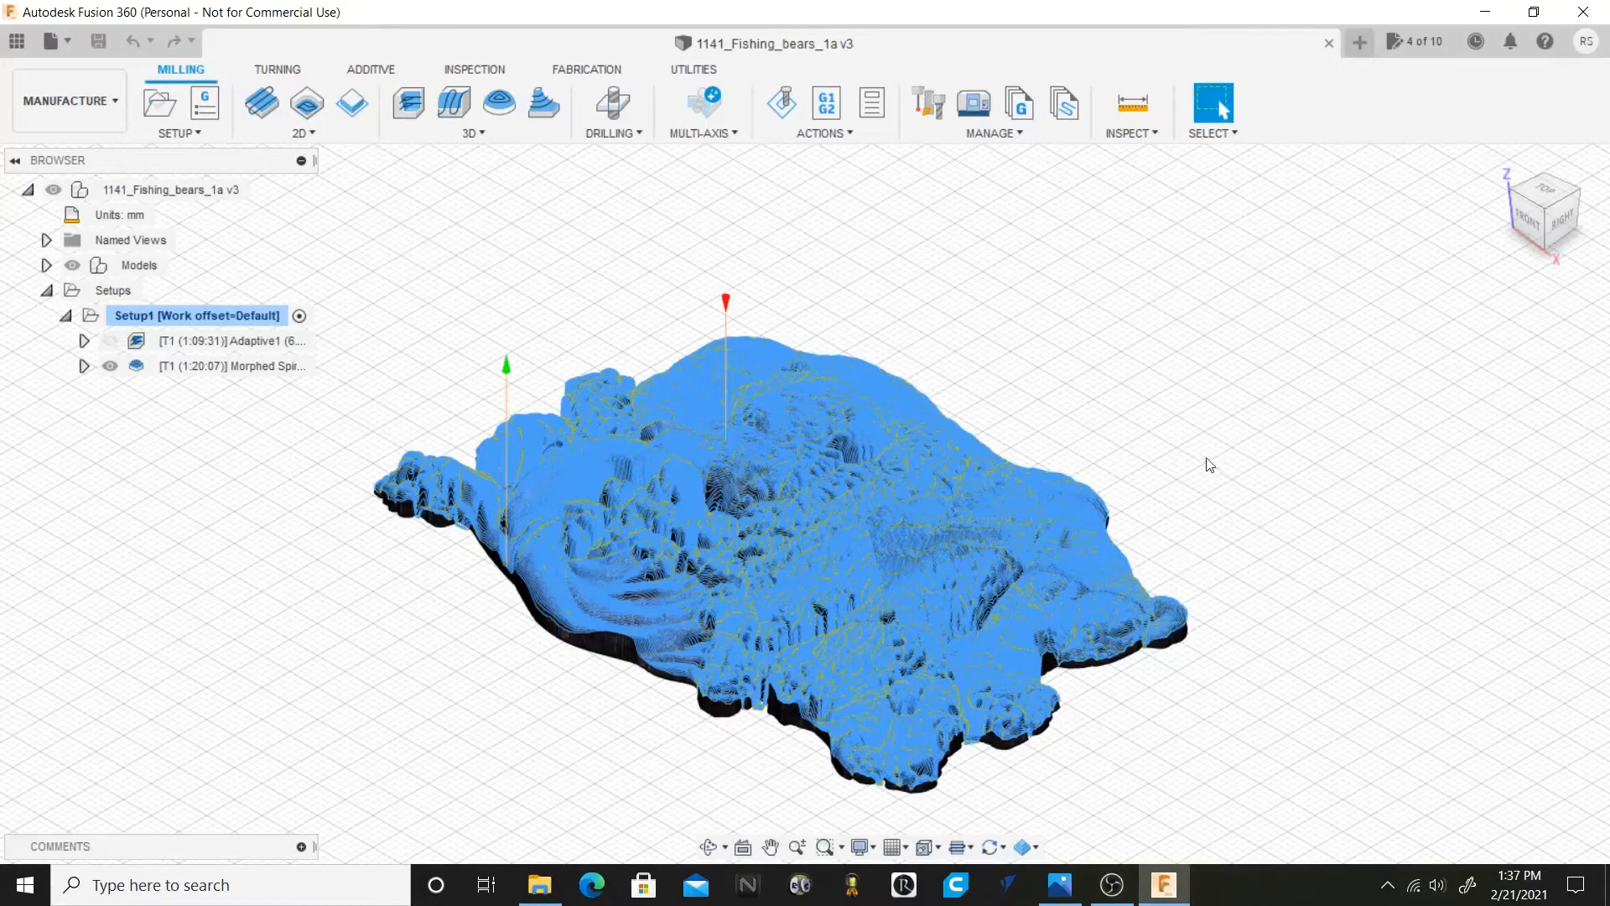
{"action": "mouse_move", "coordinate": [1218, 464]}
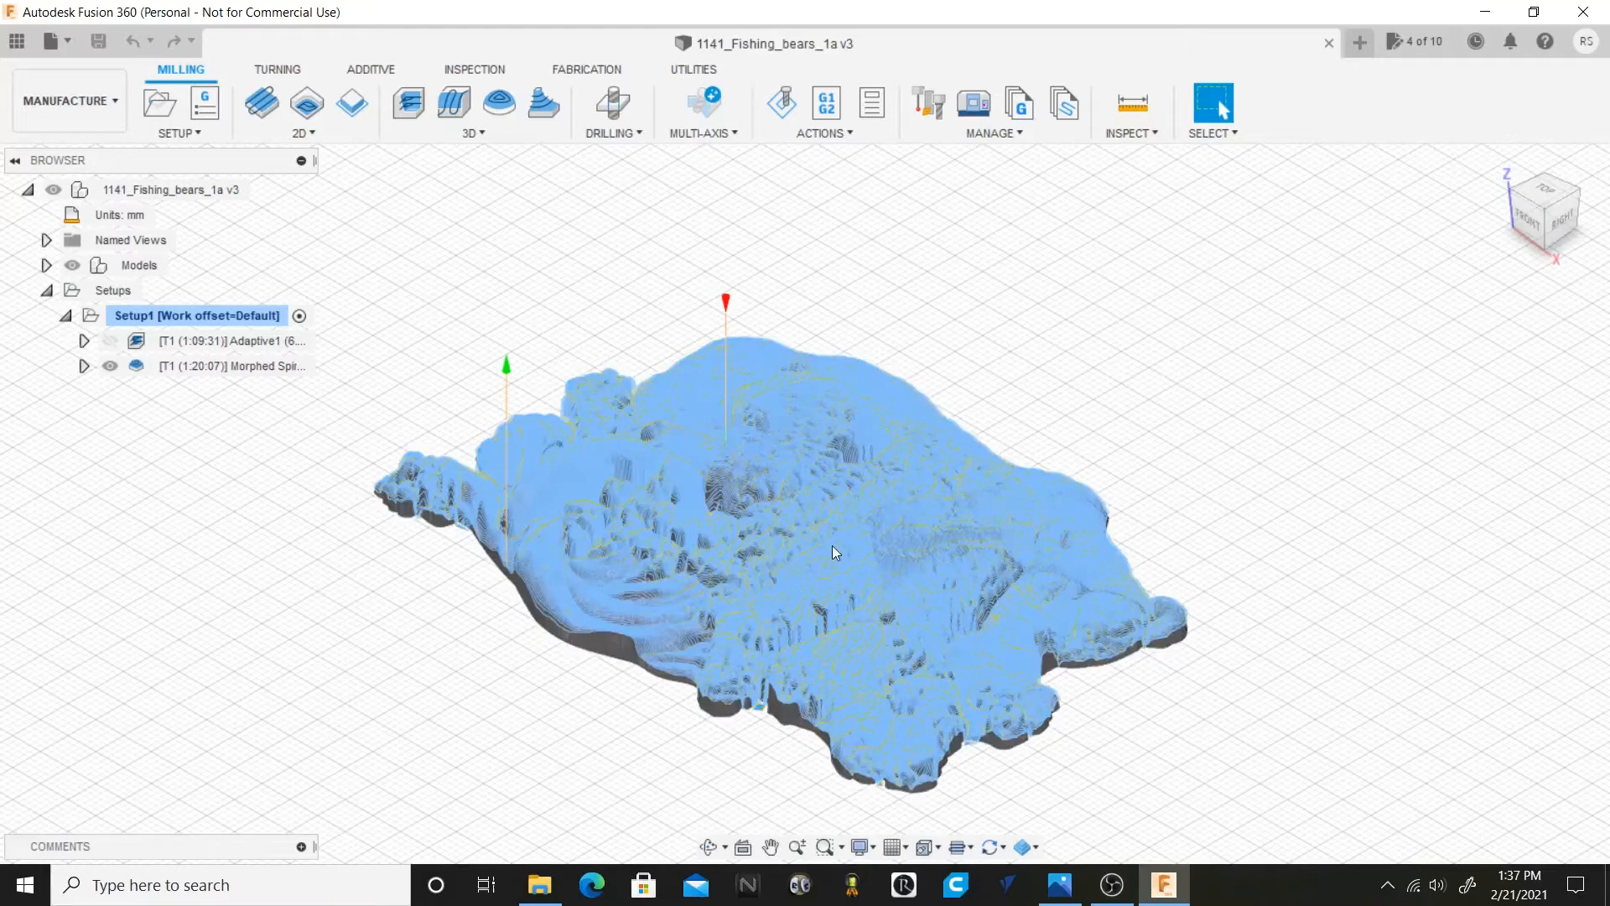
{"action": "mouse_move", "coordinate": [837, 527]}
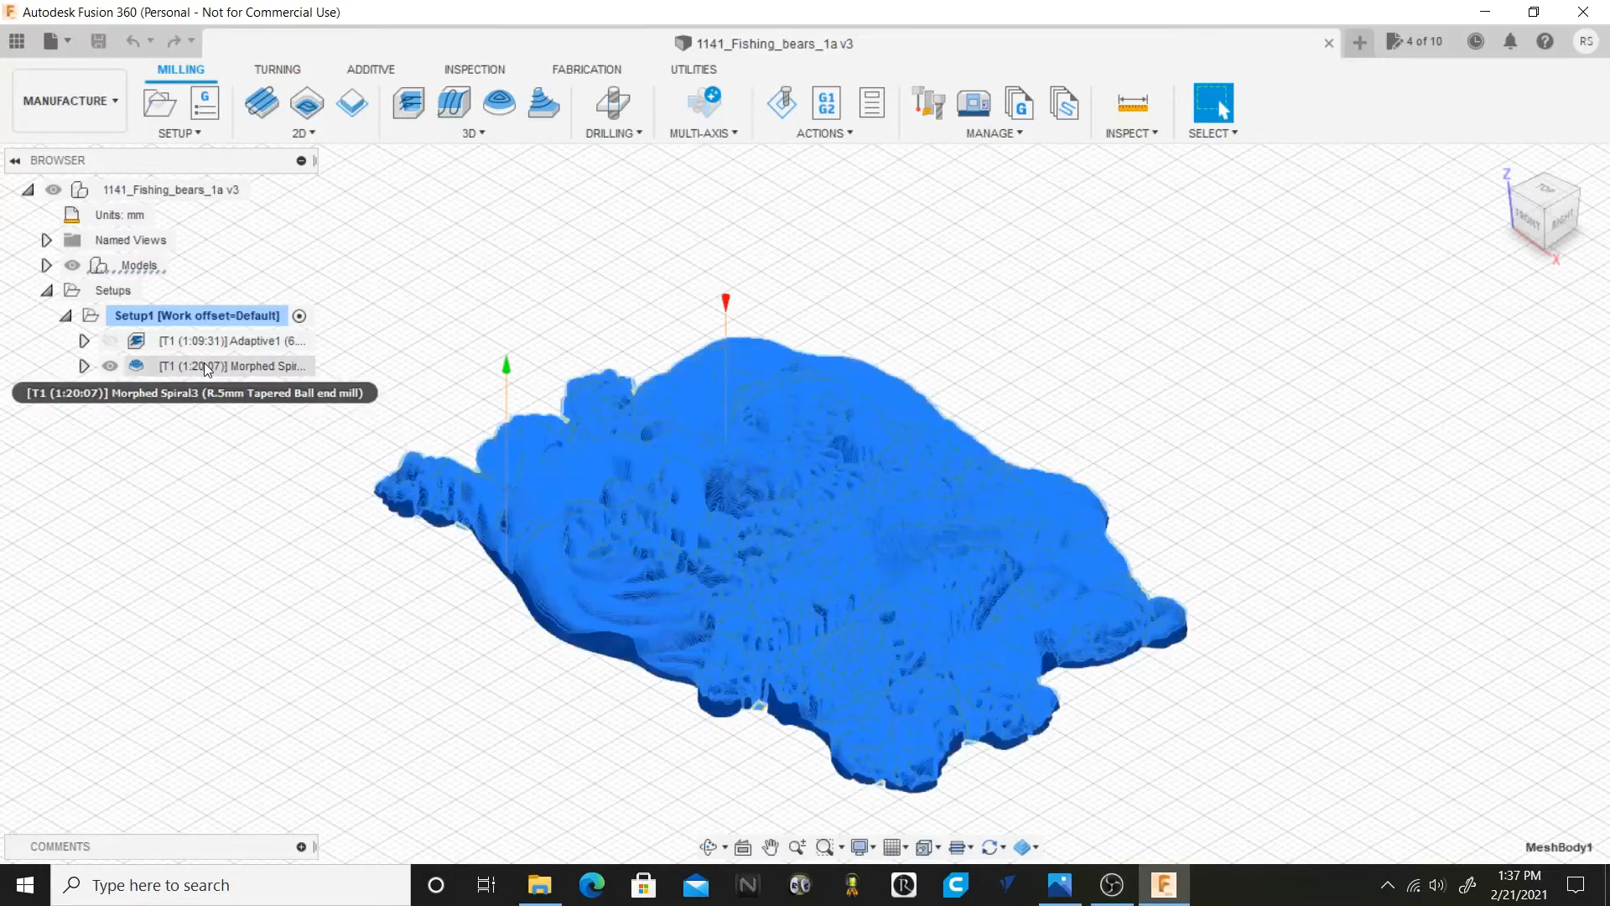
Select the Adaptive1 operation under Setup1 to display its roughing toolpath over the stock.
{"action": "left_click", "coordinate": [232, 340]}
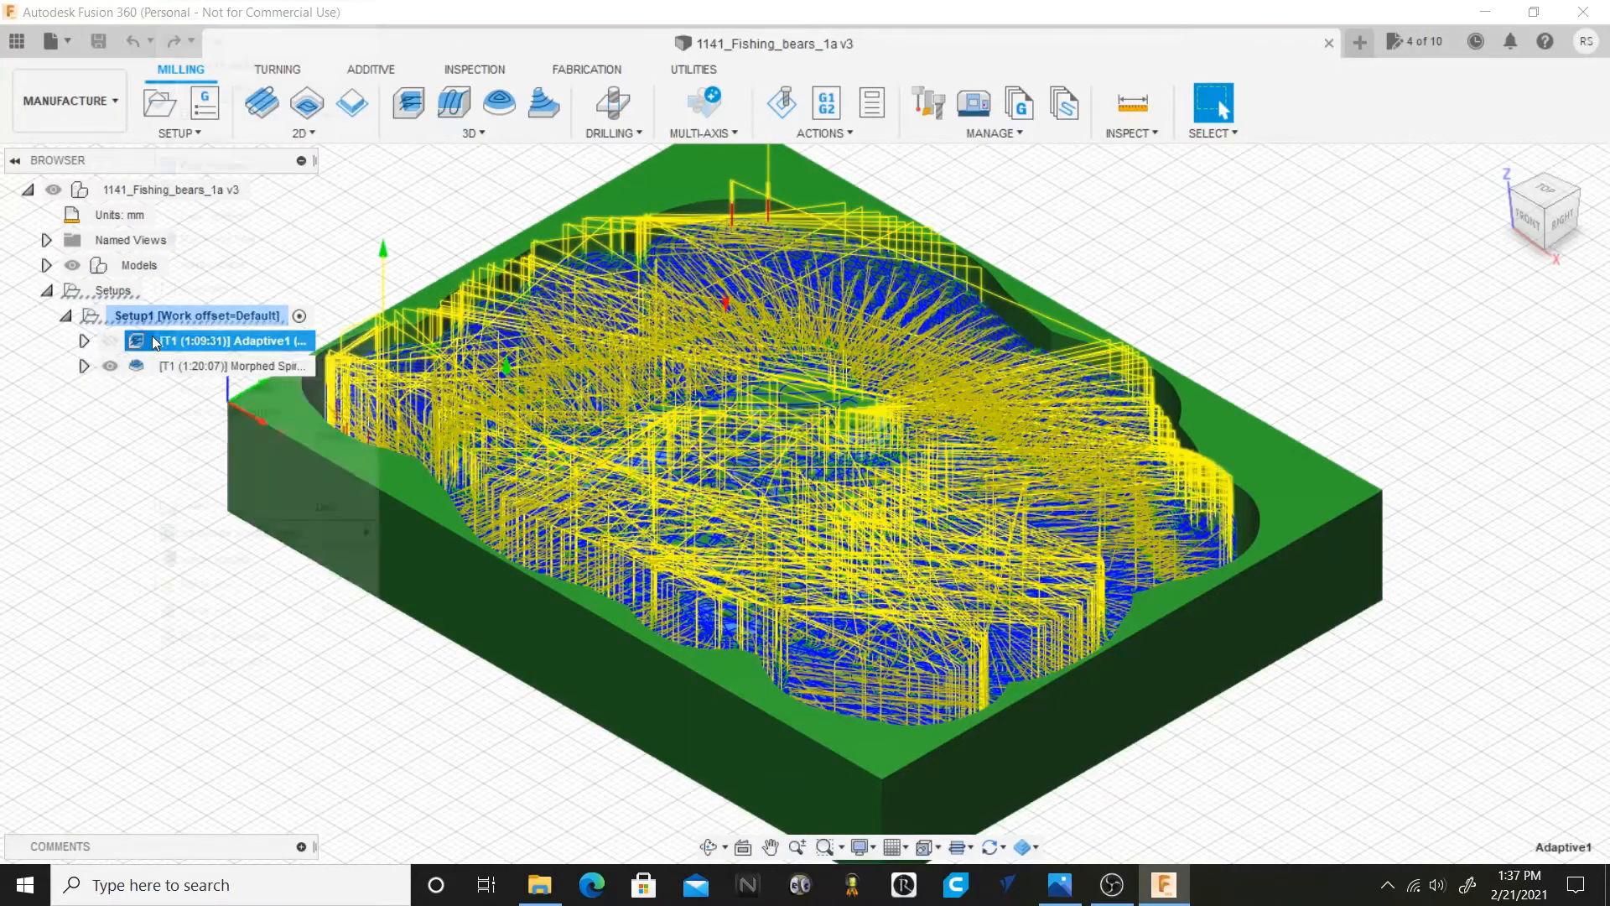
{"action": "right_click", "coordinate": [231, 341]}
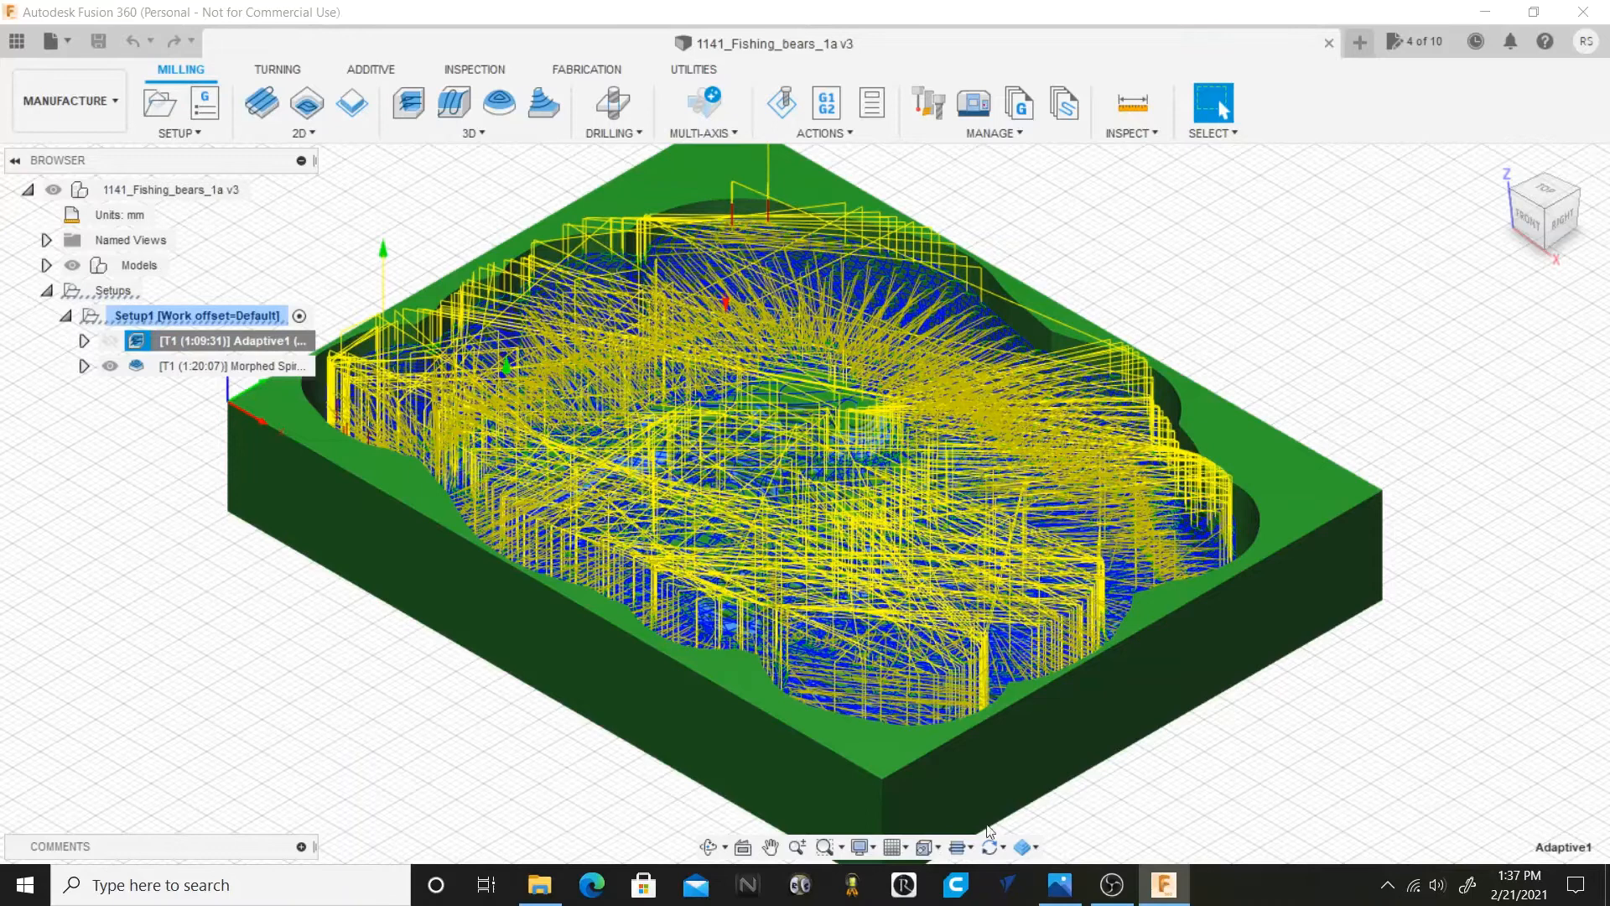
Edit the Adaptive1 operation to review its tool, 12000 rpm spindle and 1000 mm/min feedrate.
{"action": "double_click", "coordinate": [230, 341]}
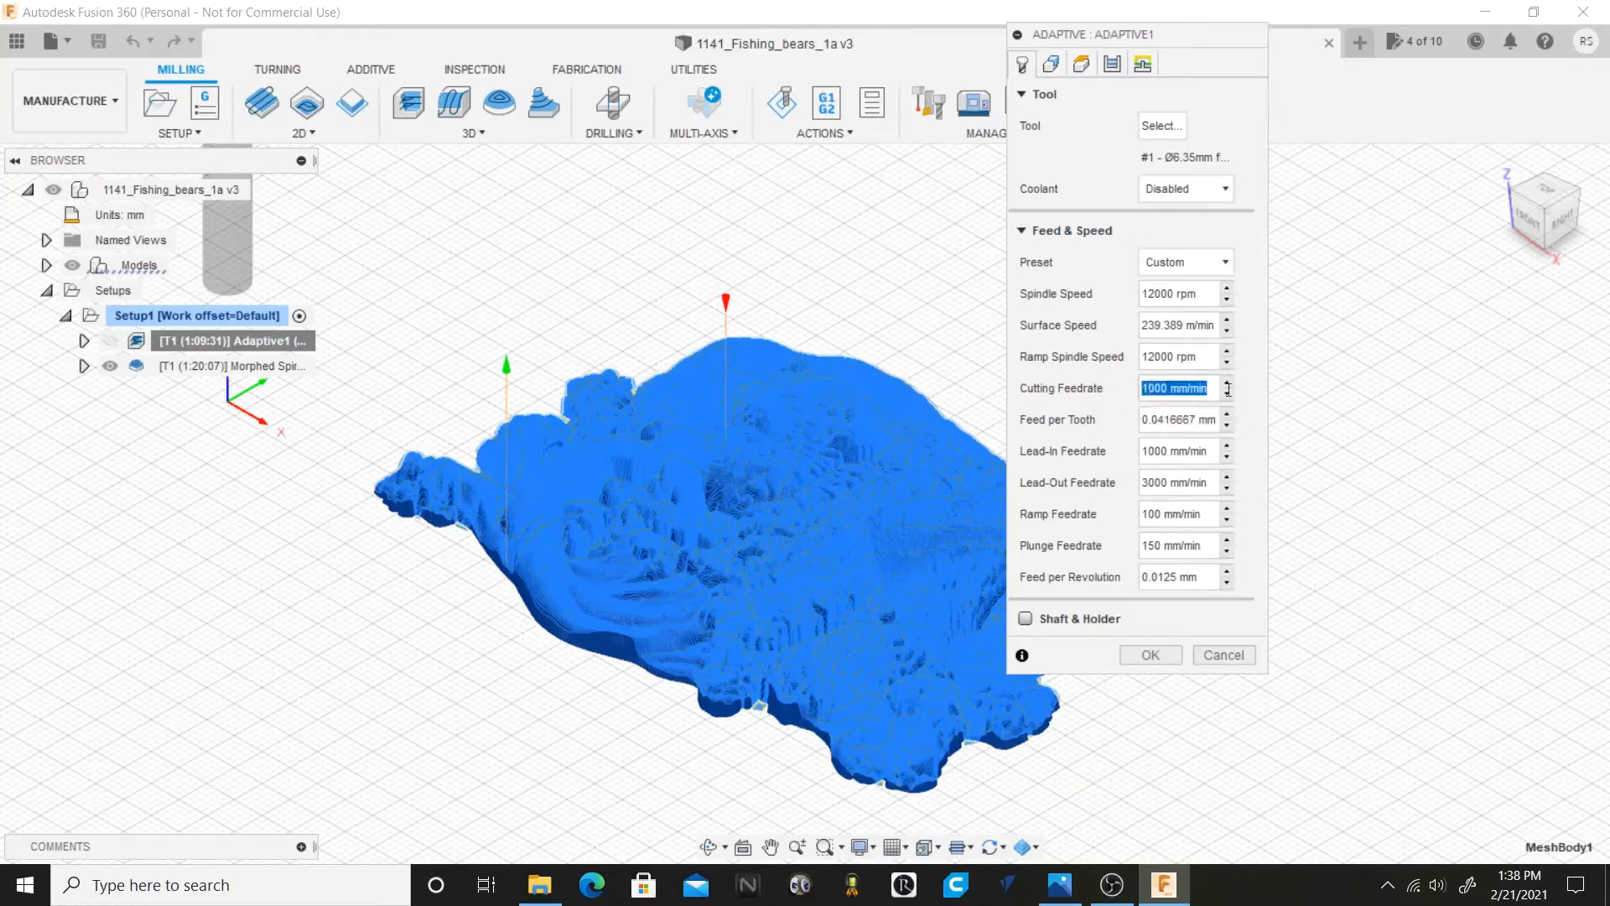
{"action": "mouse_move", "coordinate": [1037, 399]}
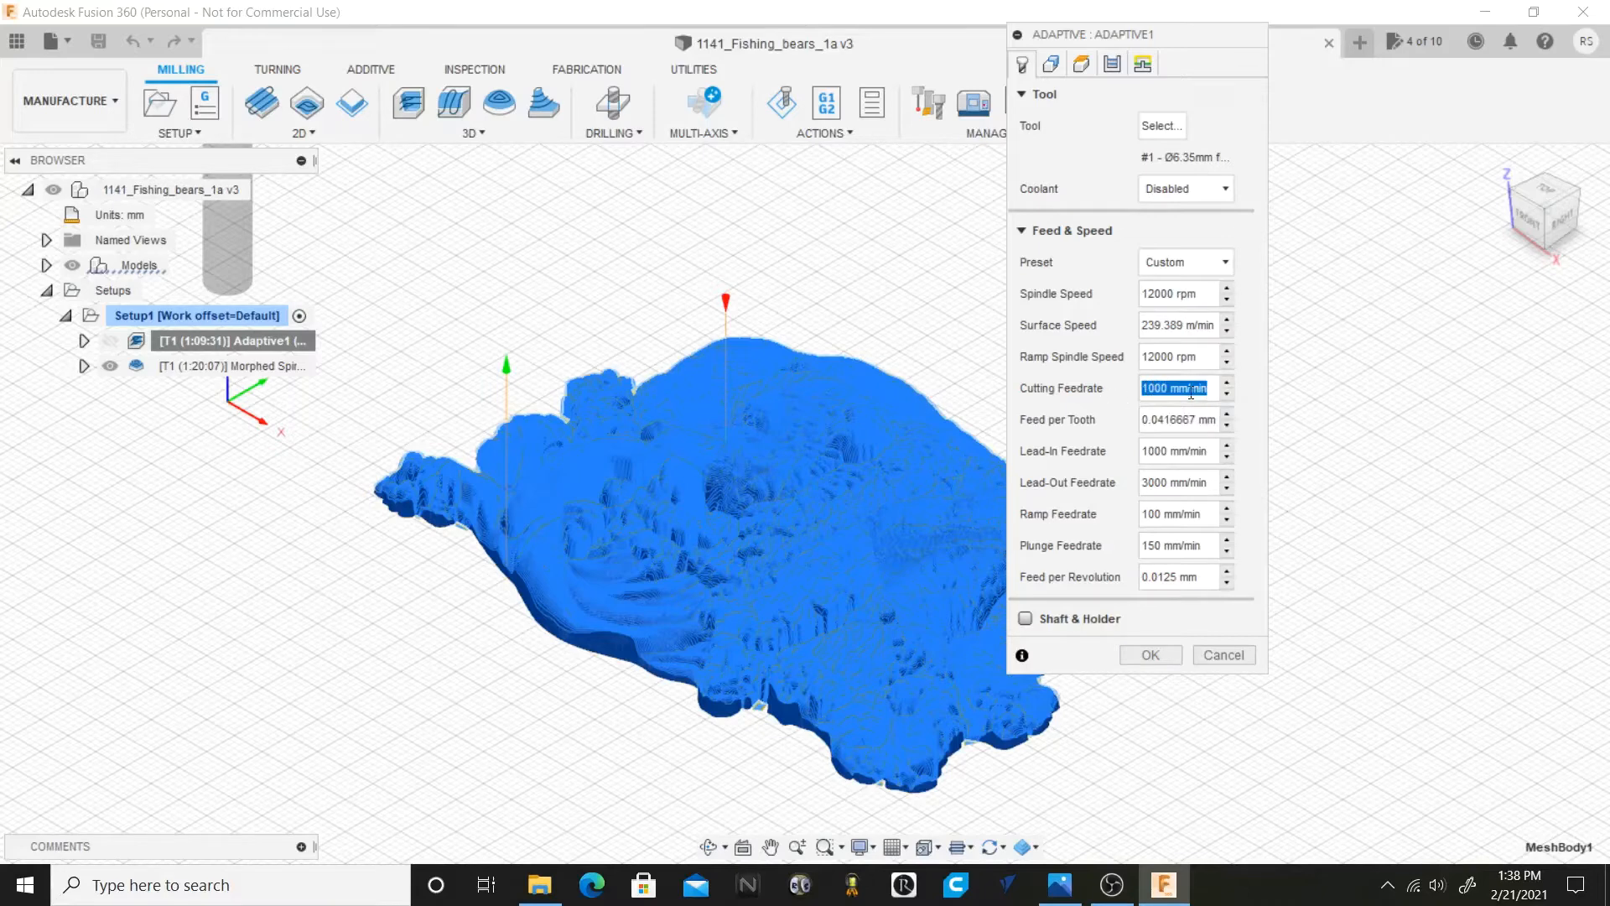
{"action": "mouse_move", "coordinate": [1107, 401]}
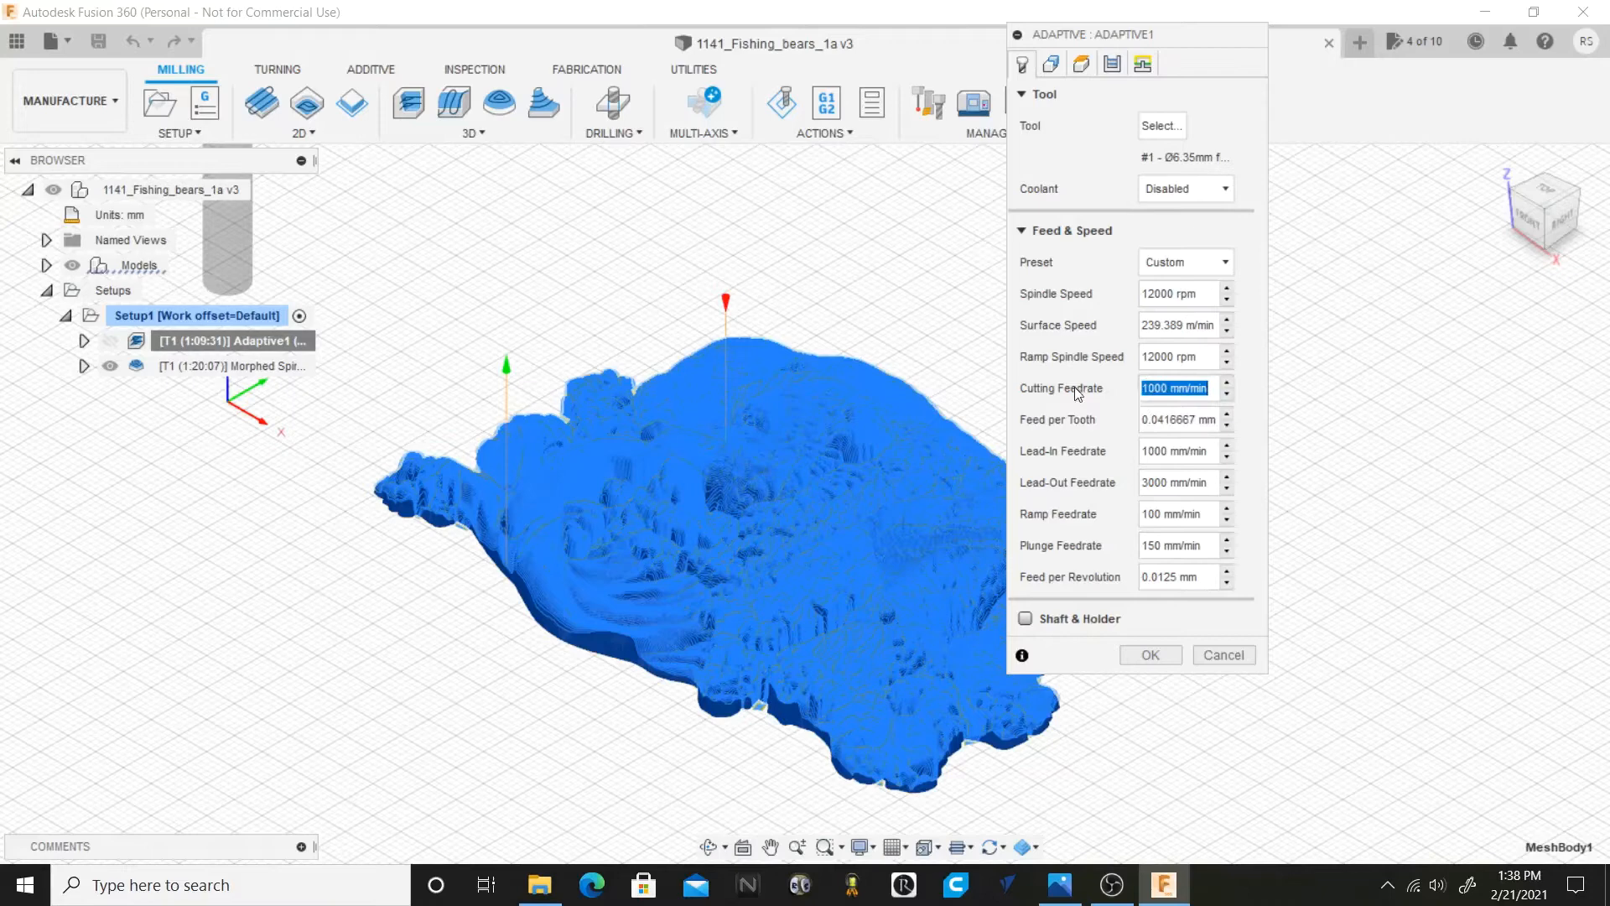
{"action": "mouse_move", "coordinate": [1253, 400]}
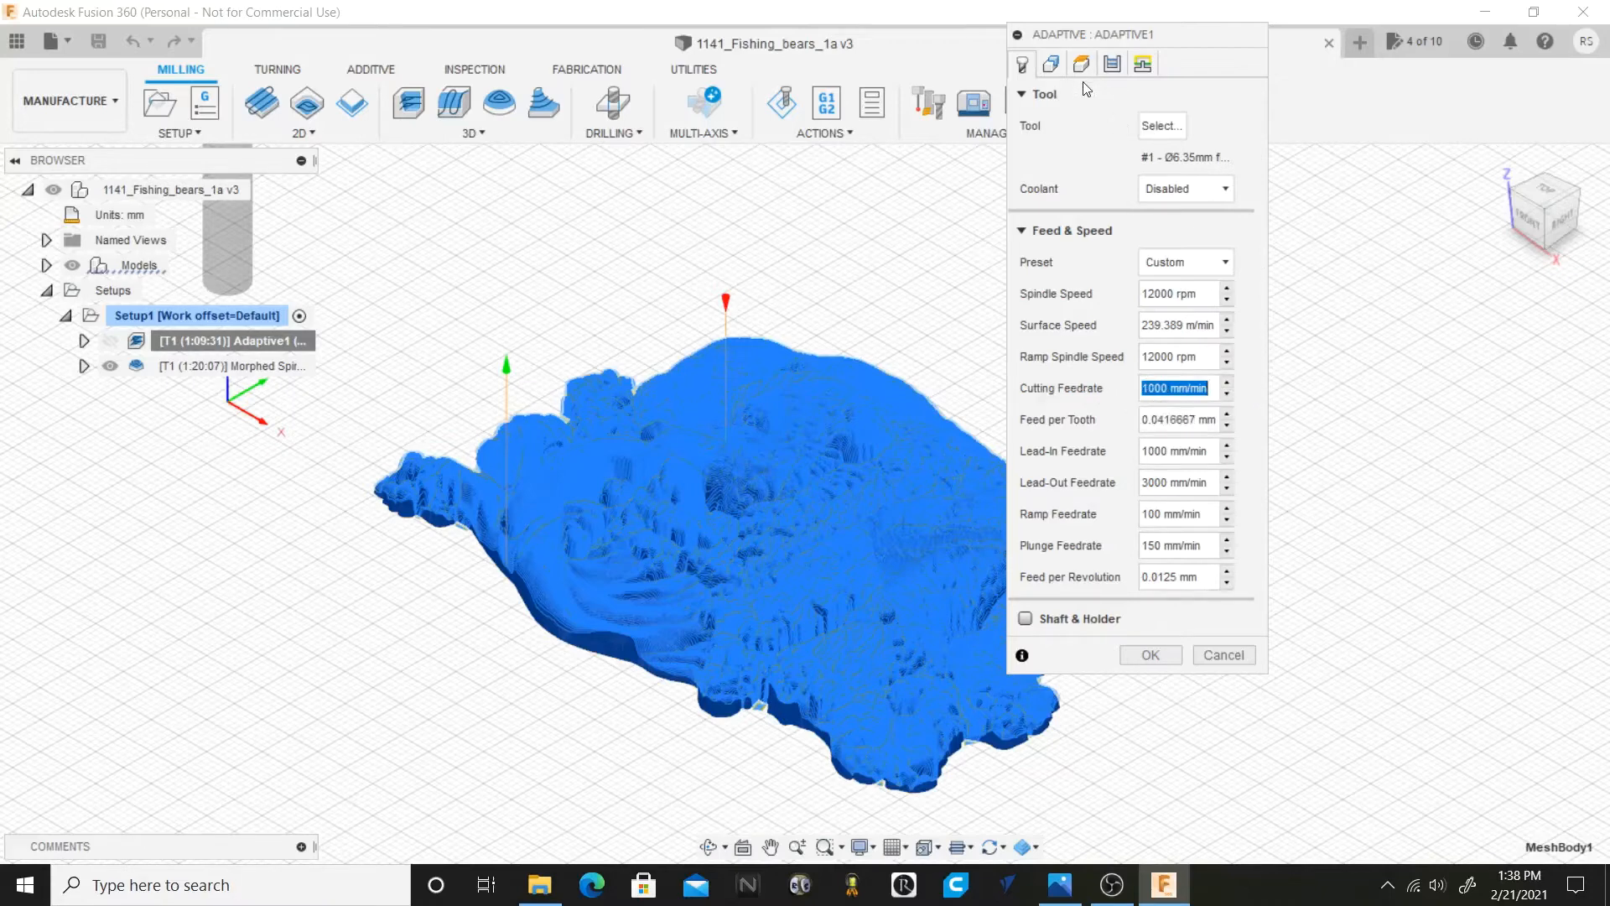
Check the Adaptive1 Heights show a 5 mm retract offset, then accept the settings.
{"action": "left_click", "coordinate": [1082, 64]}
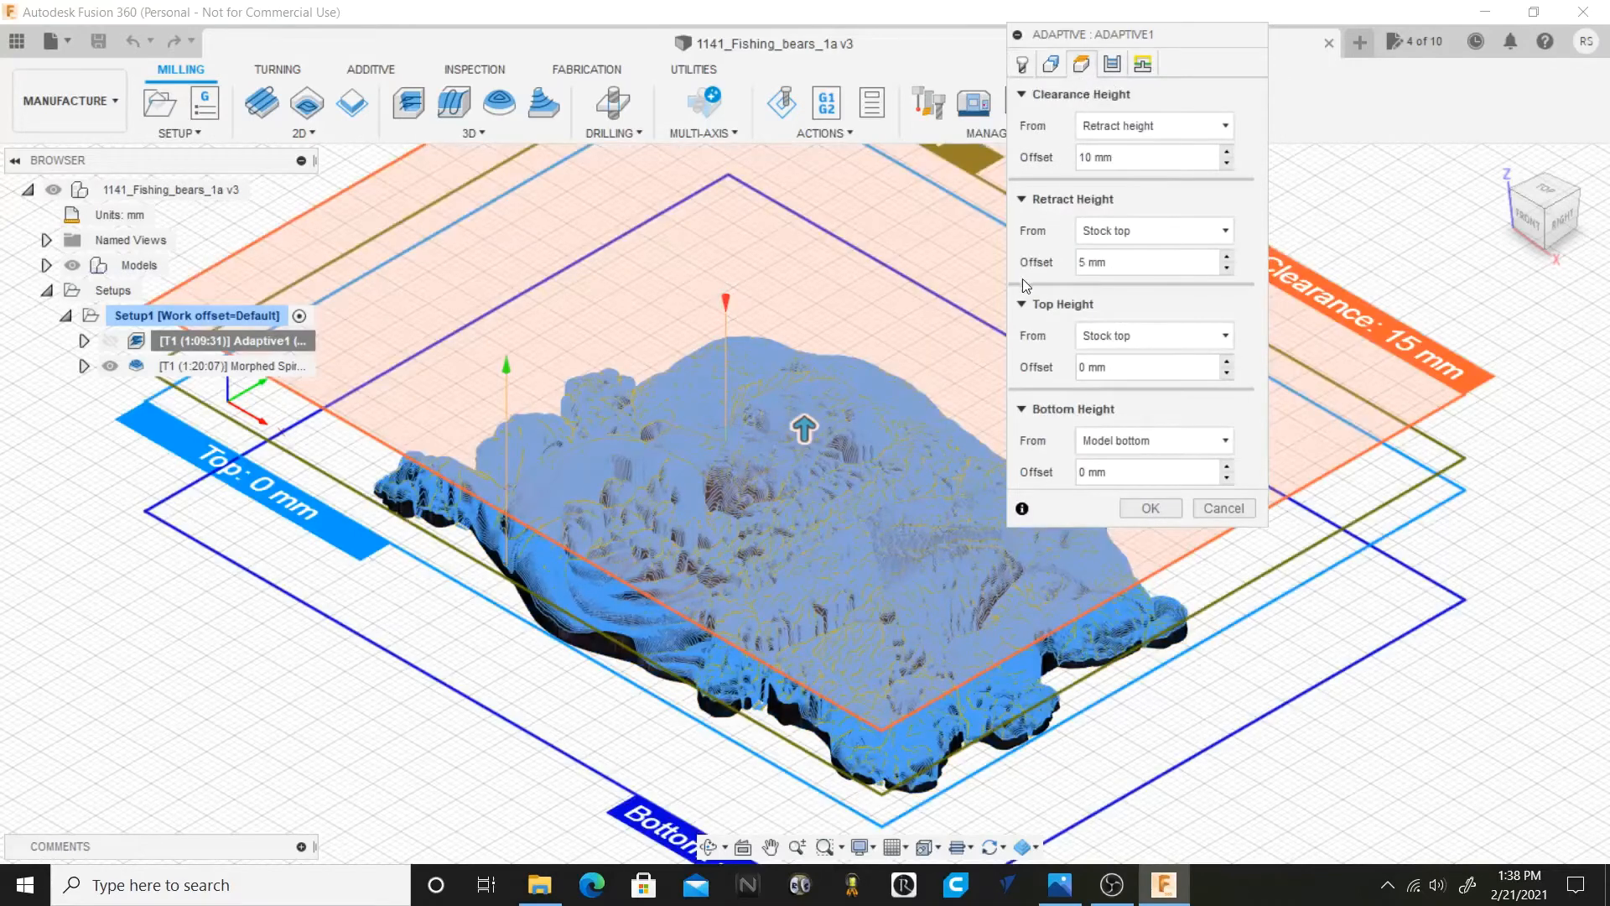
{"action": "mouse_move", "coordinate": [1114, 262]}
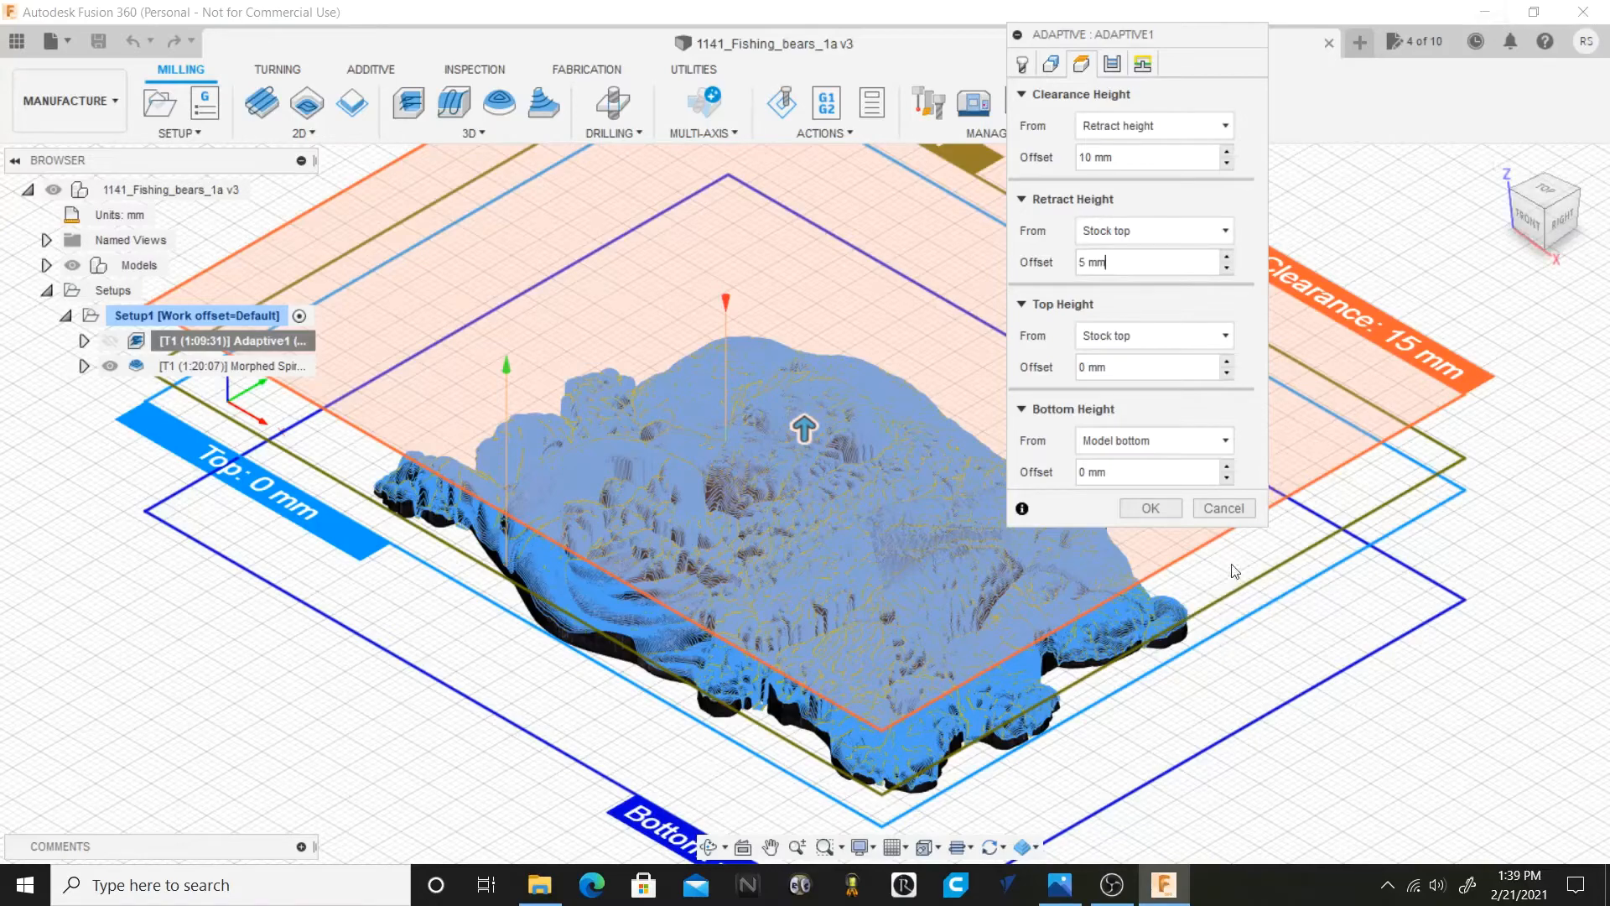
{"action": "left_click", "coordinate": [1149, 507]}
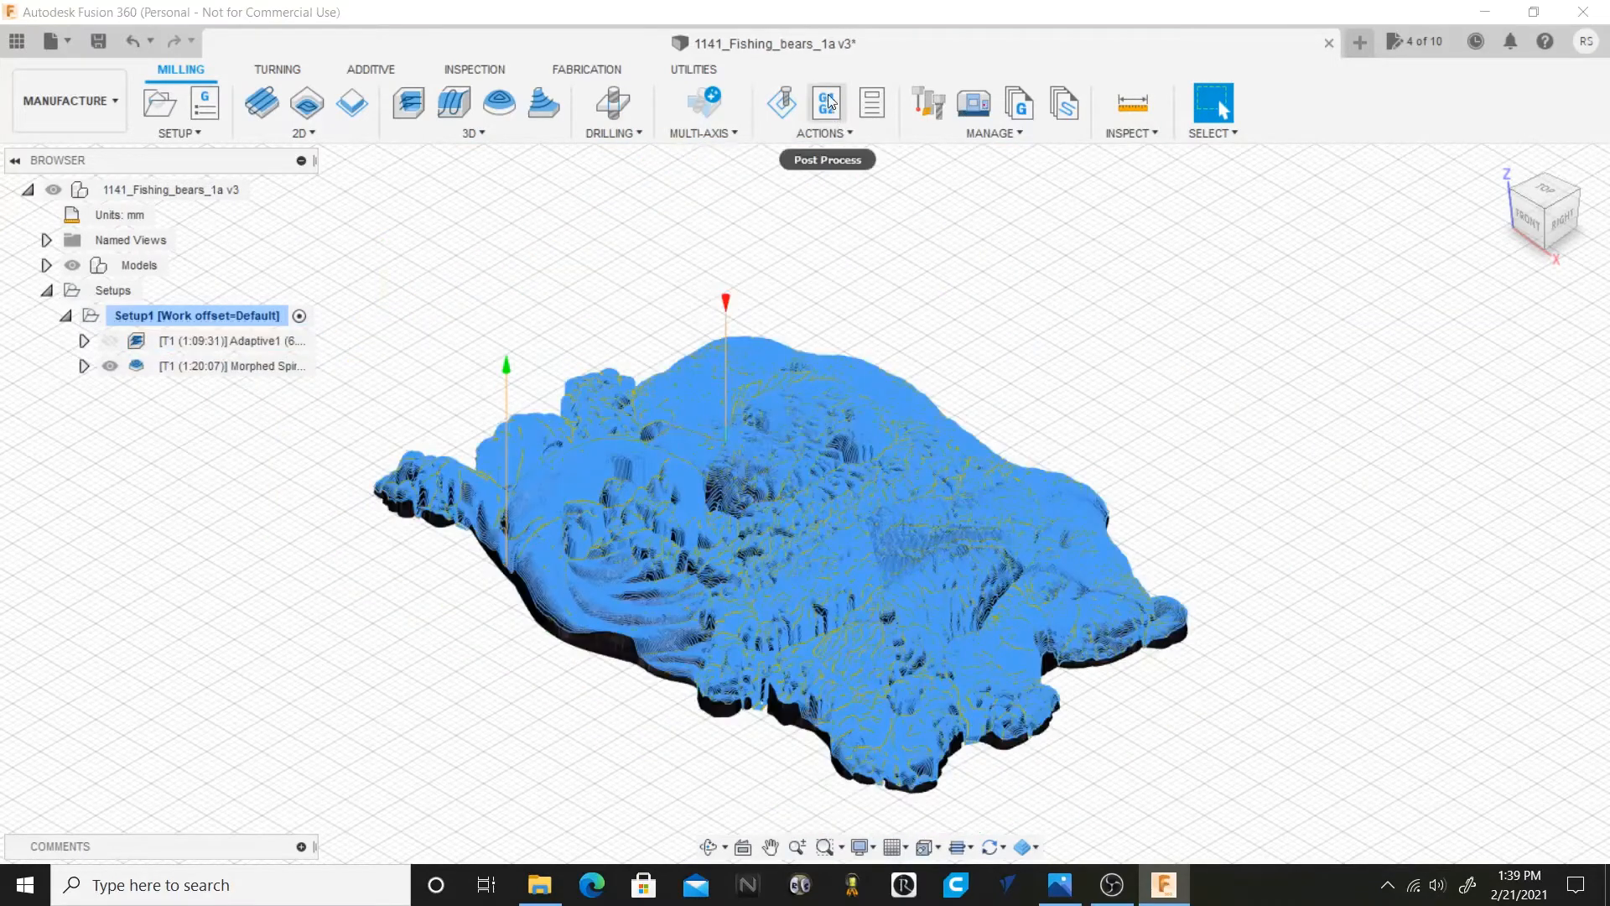
Post Adaptive1 through the Snapmaker post processor as program 1001 and save it as 1001.cnc.
{"action": "left_click", "coordinate": [232, 341]}
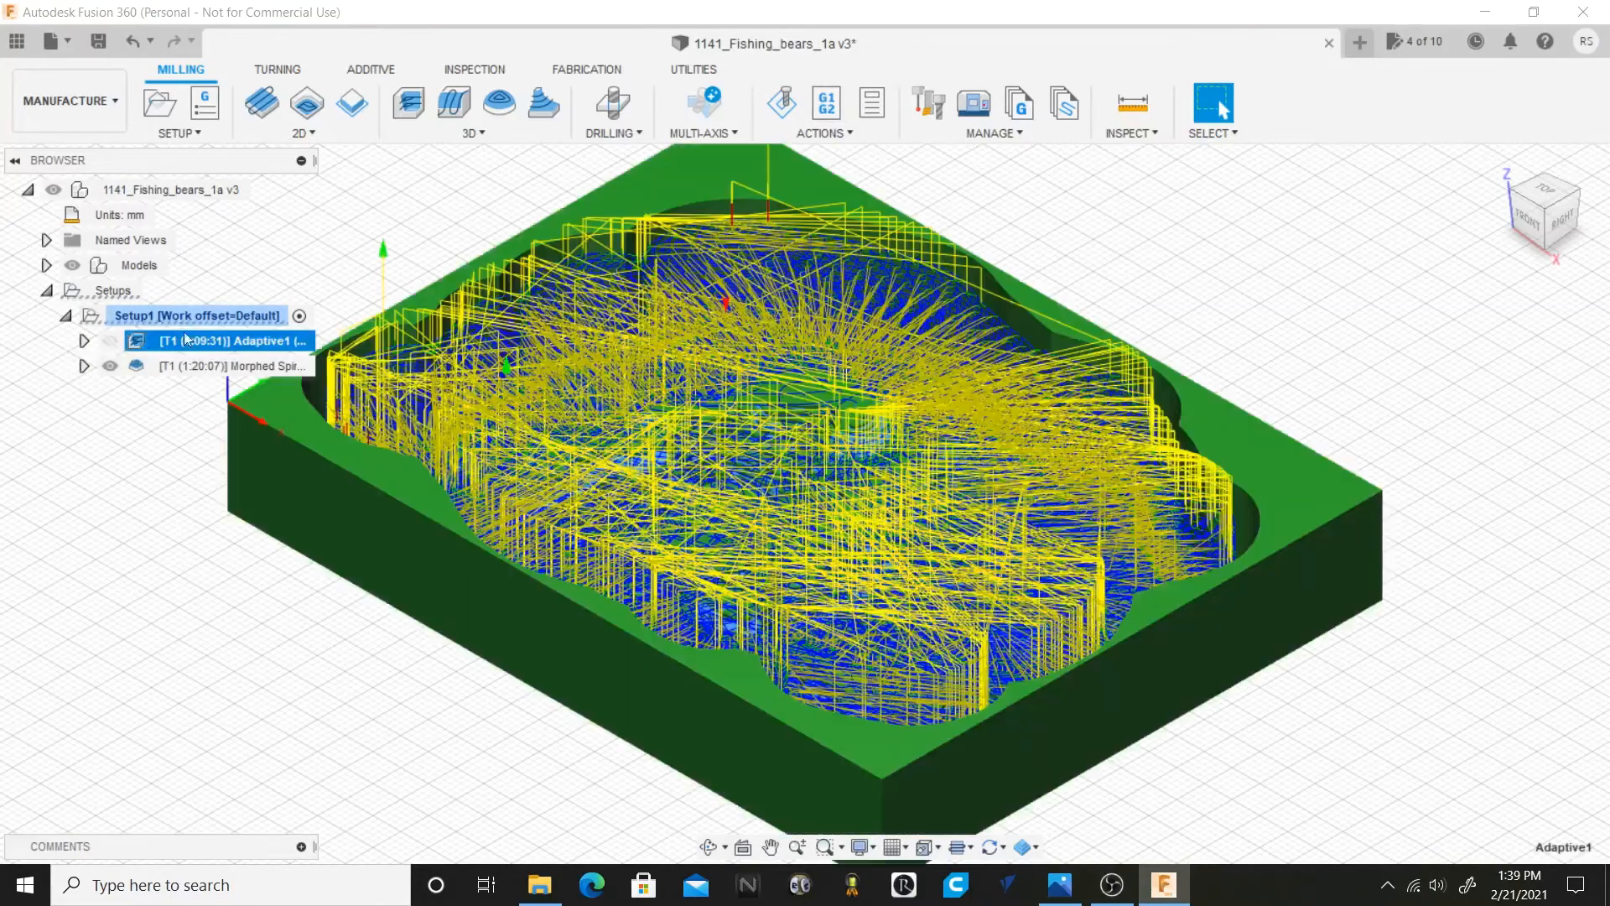
{"action": "left_click", "coordinate": [826, 102]}
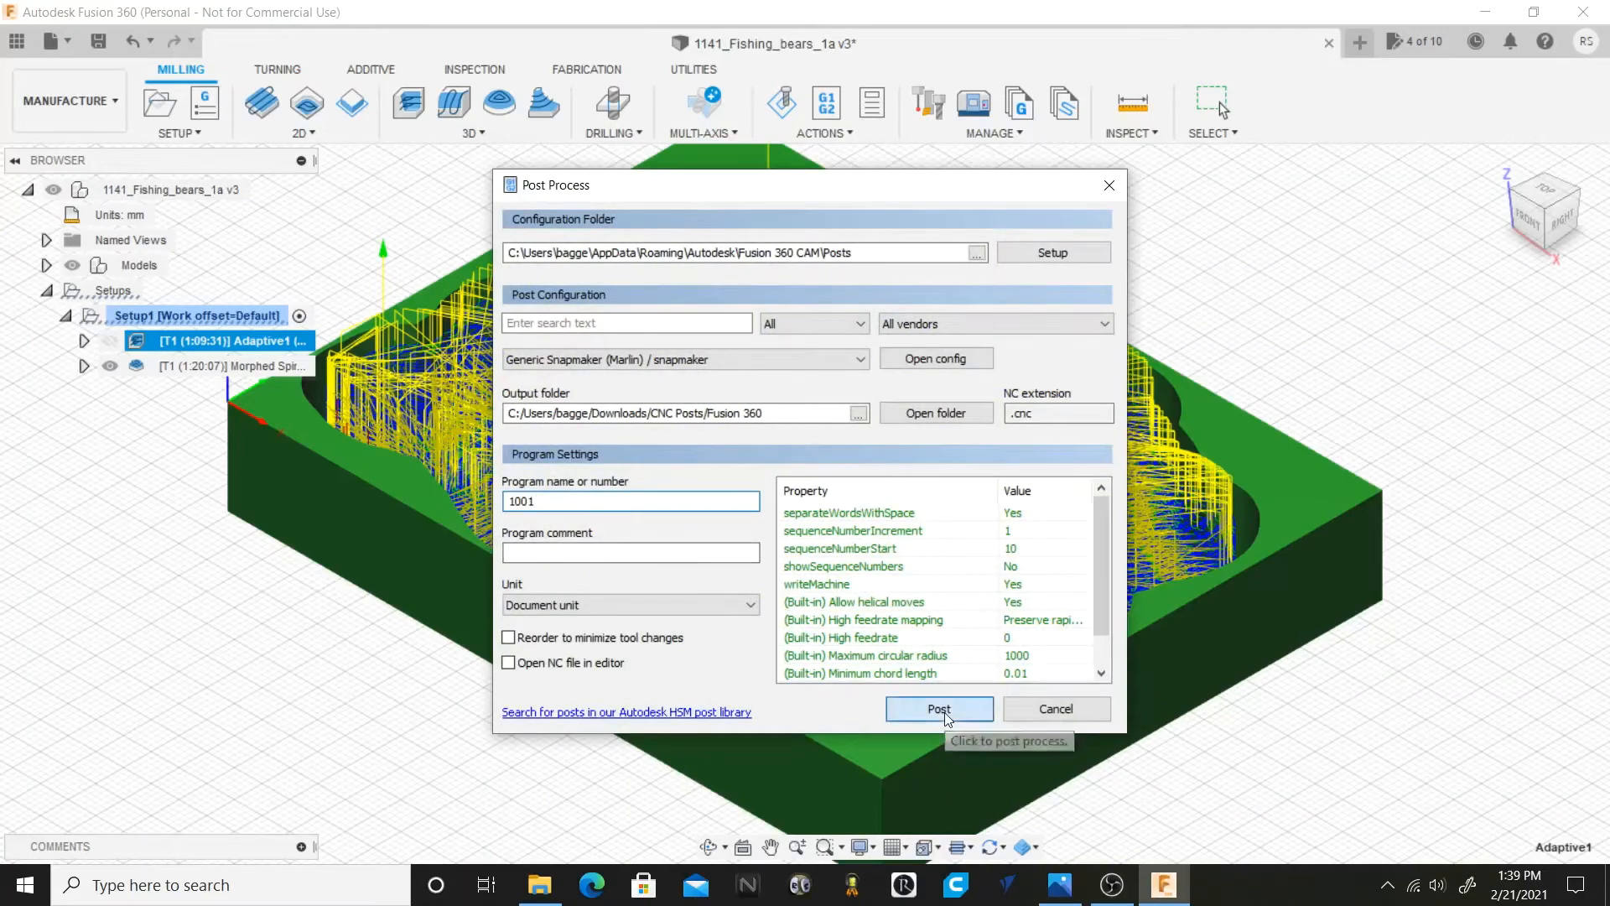
{"action": "left_click", "coordinate": [938, 708]}
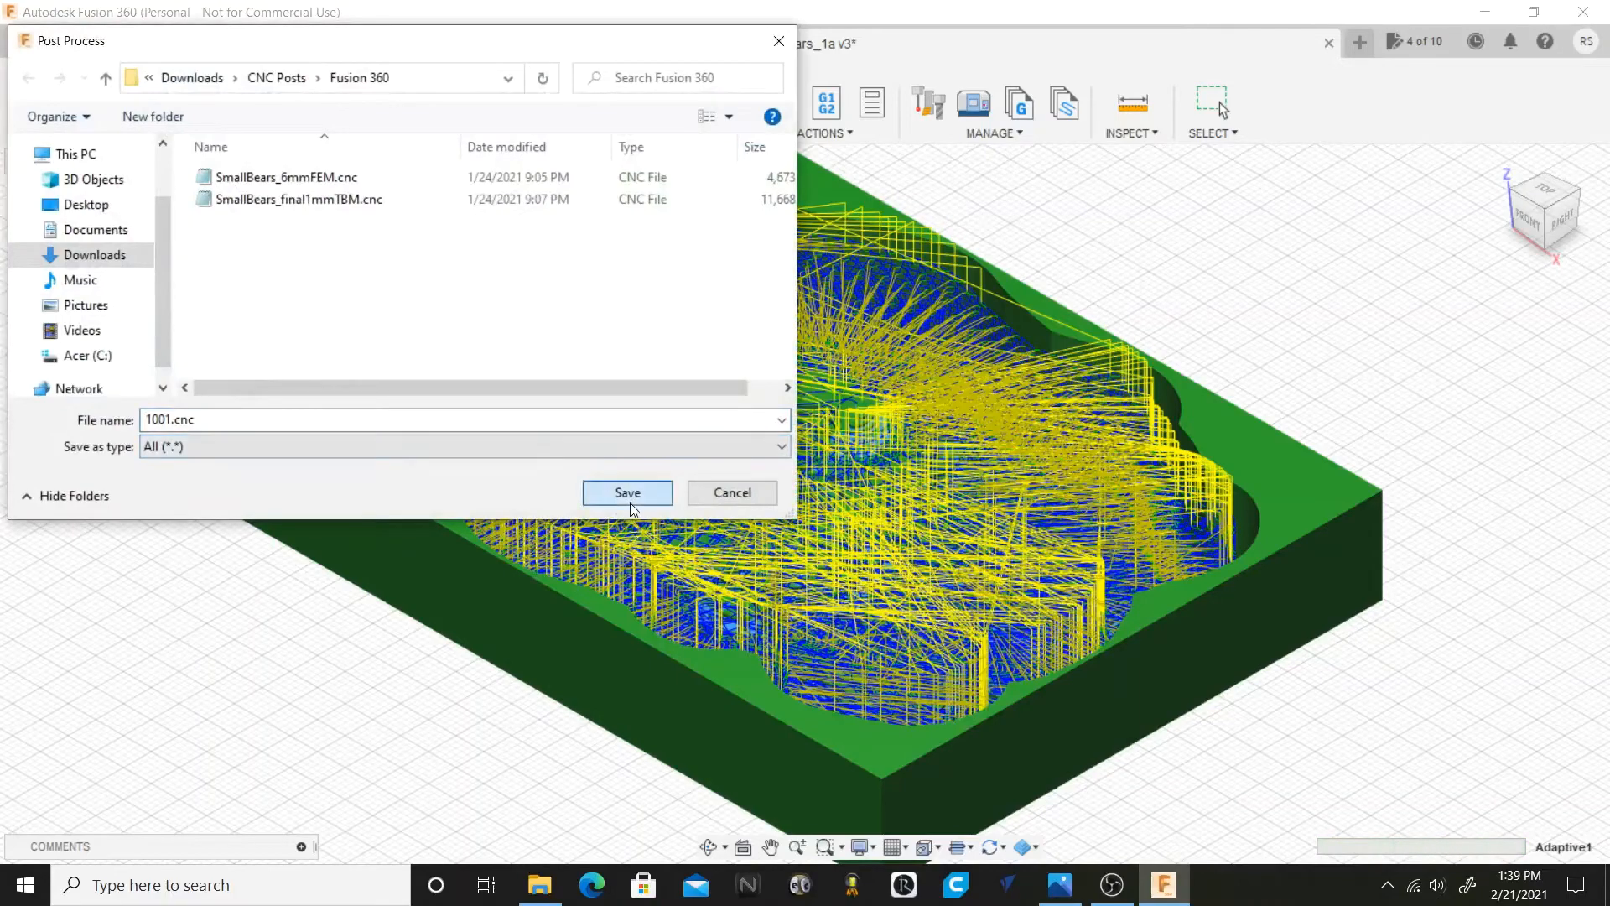
{"action": "left_click", "coordinate": [625, 491]}
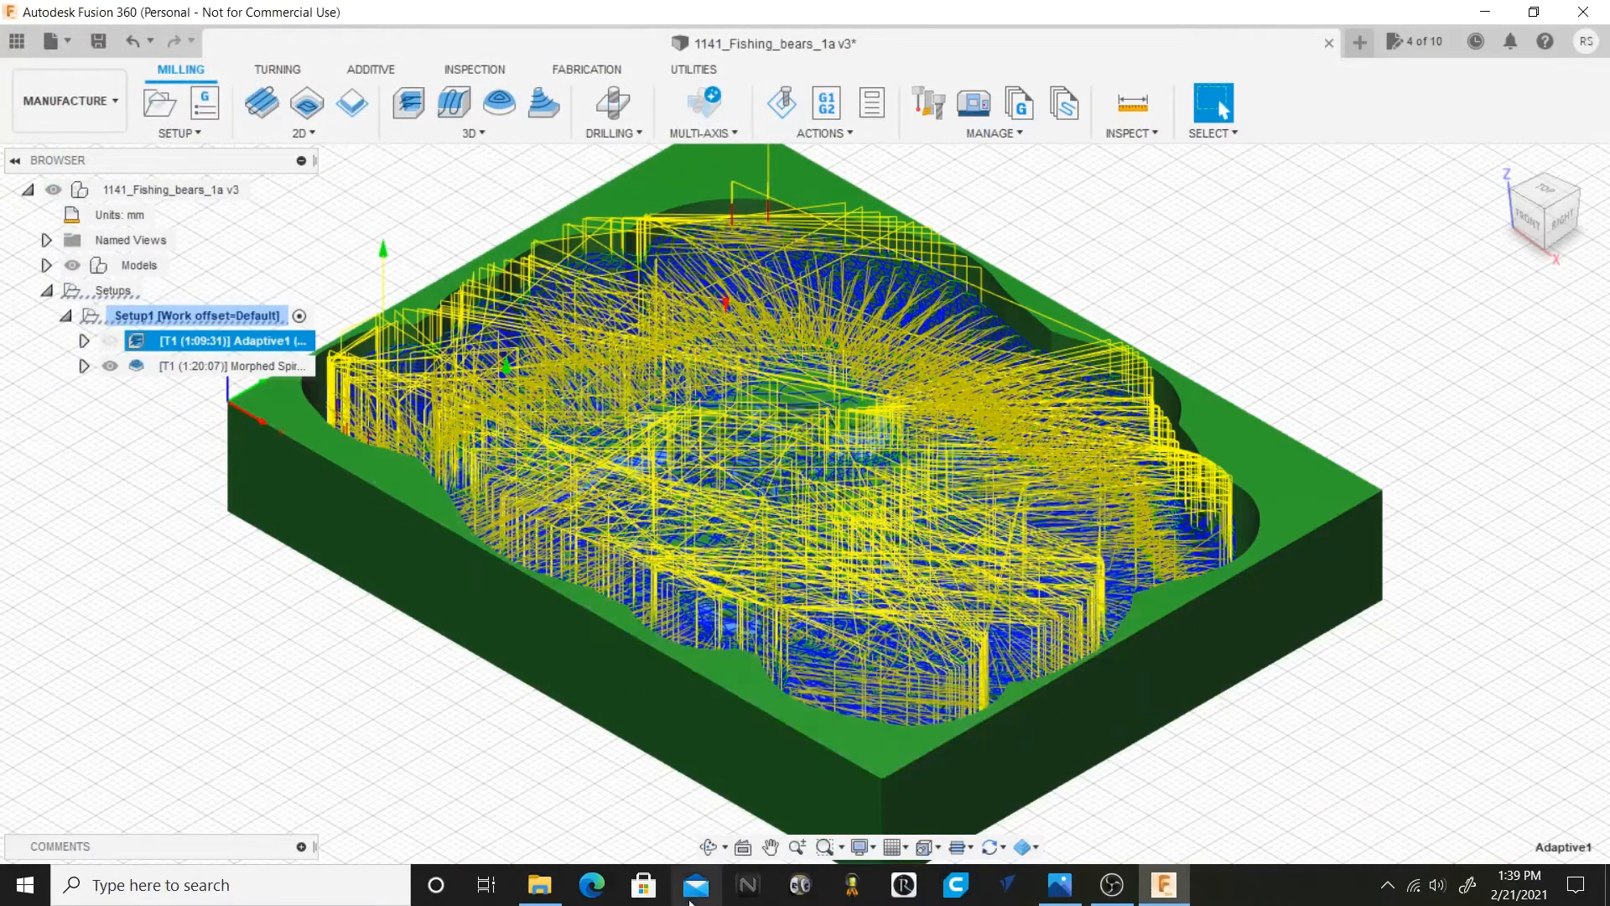
From the Fusion 360 posts folder in File Explorer, open 1001.cnc in Notepad.
{"action": "left_click", "coordinate": [539, 884]}
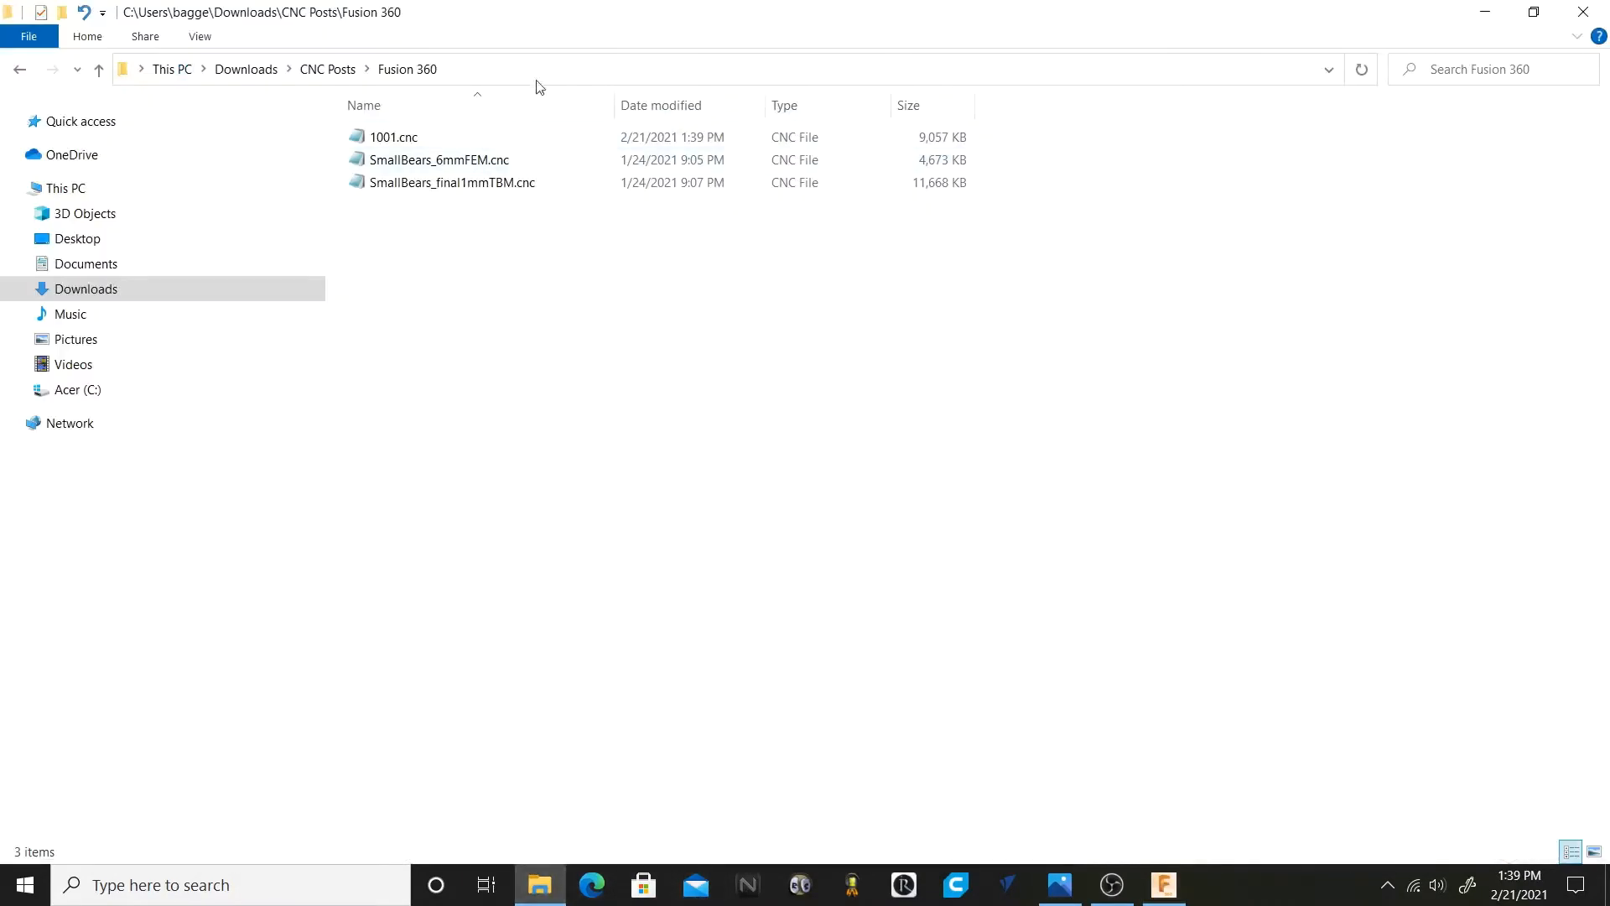
{"action": "left_click", "coordinate": [392, 136]}
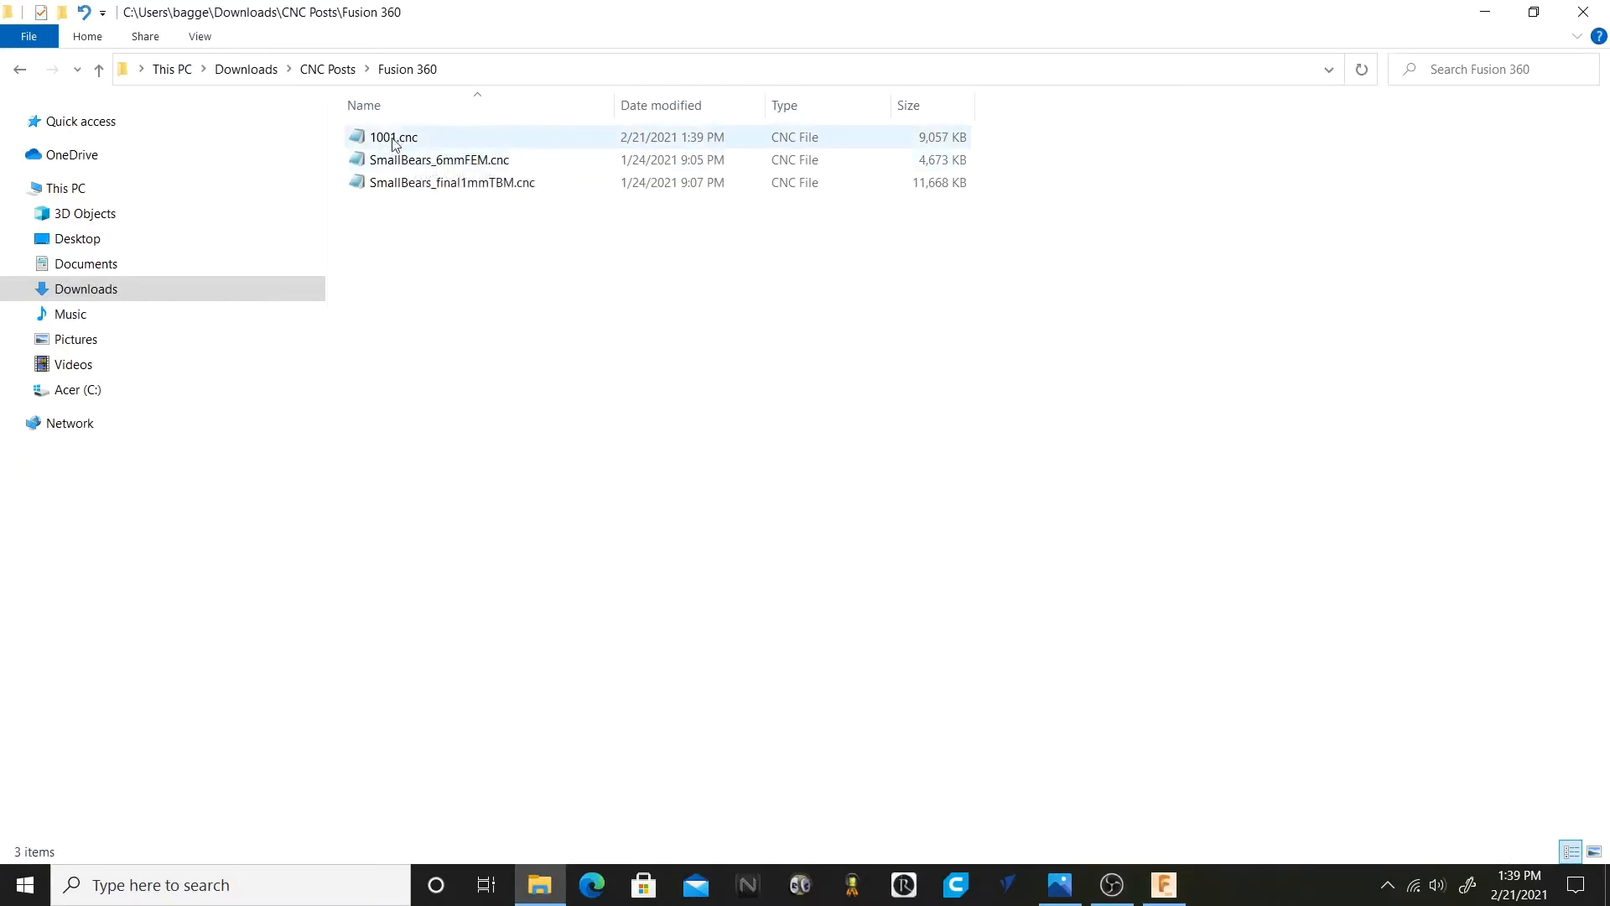
{"action": "mouse_move", "coordinate": [392, 135]}
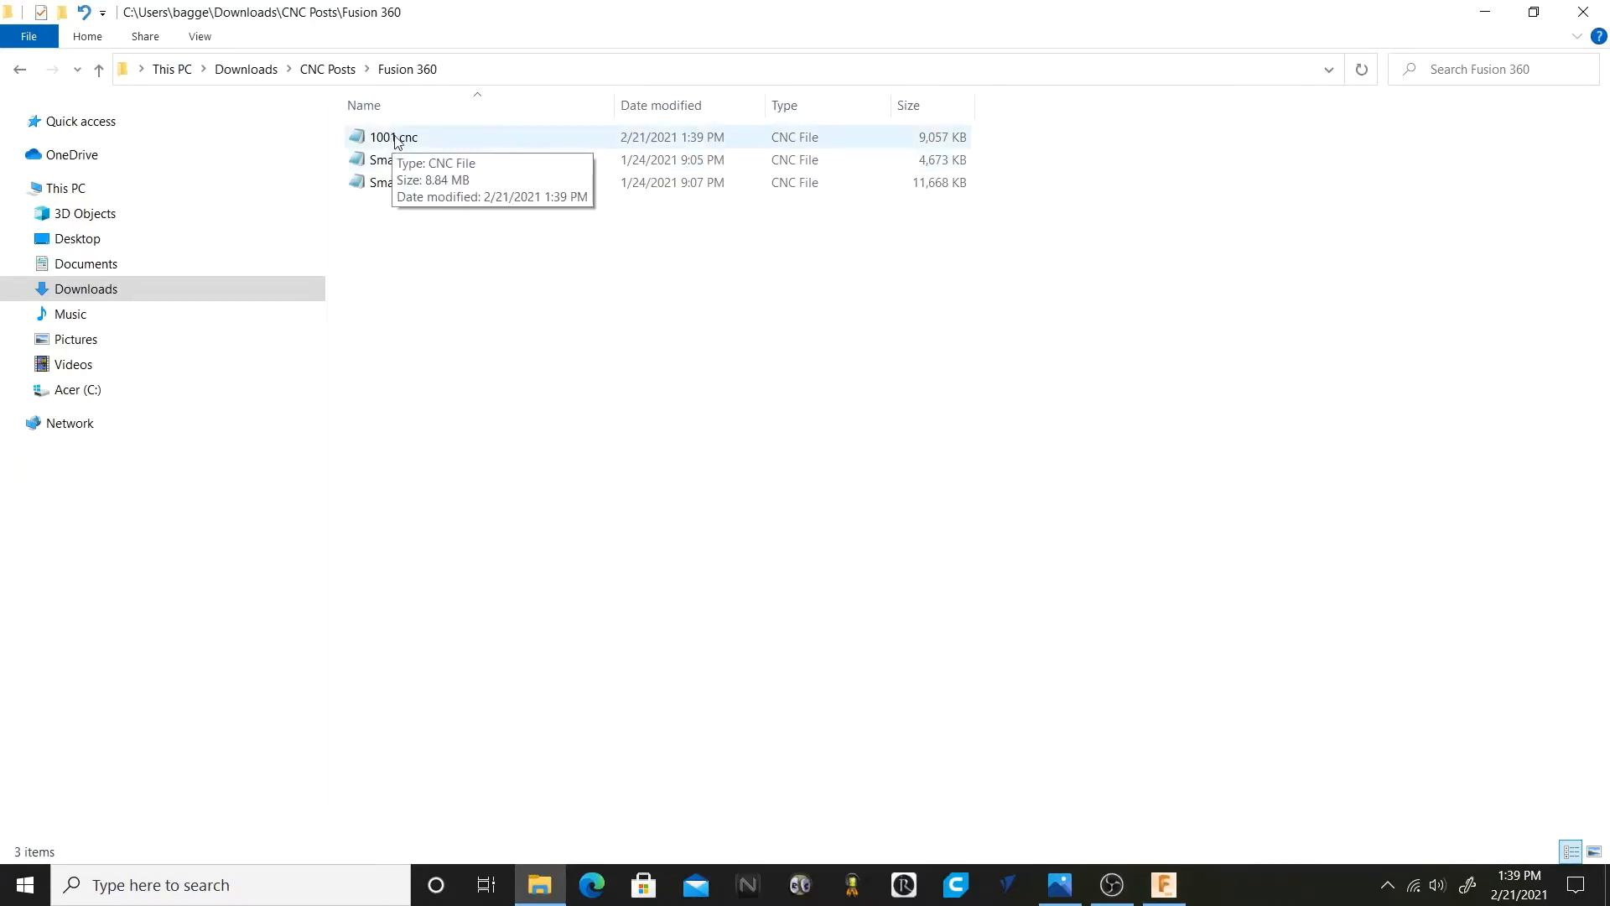
{"action": "double_click", "coordinate": [391, 136]}
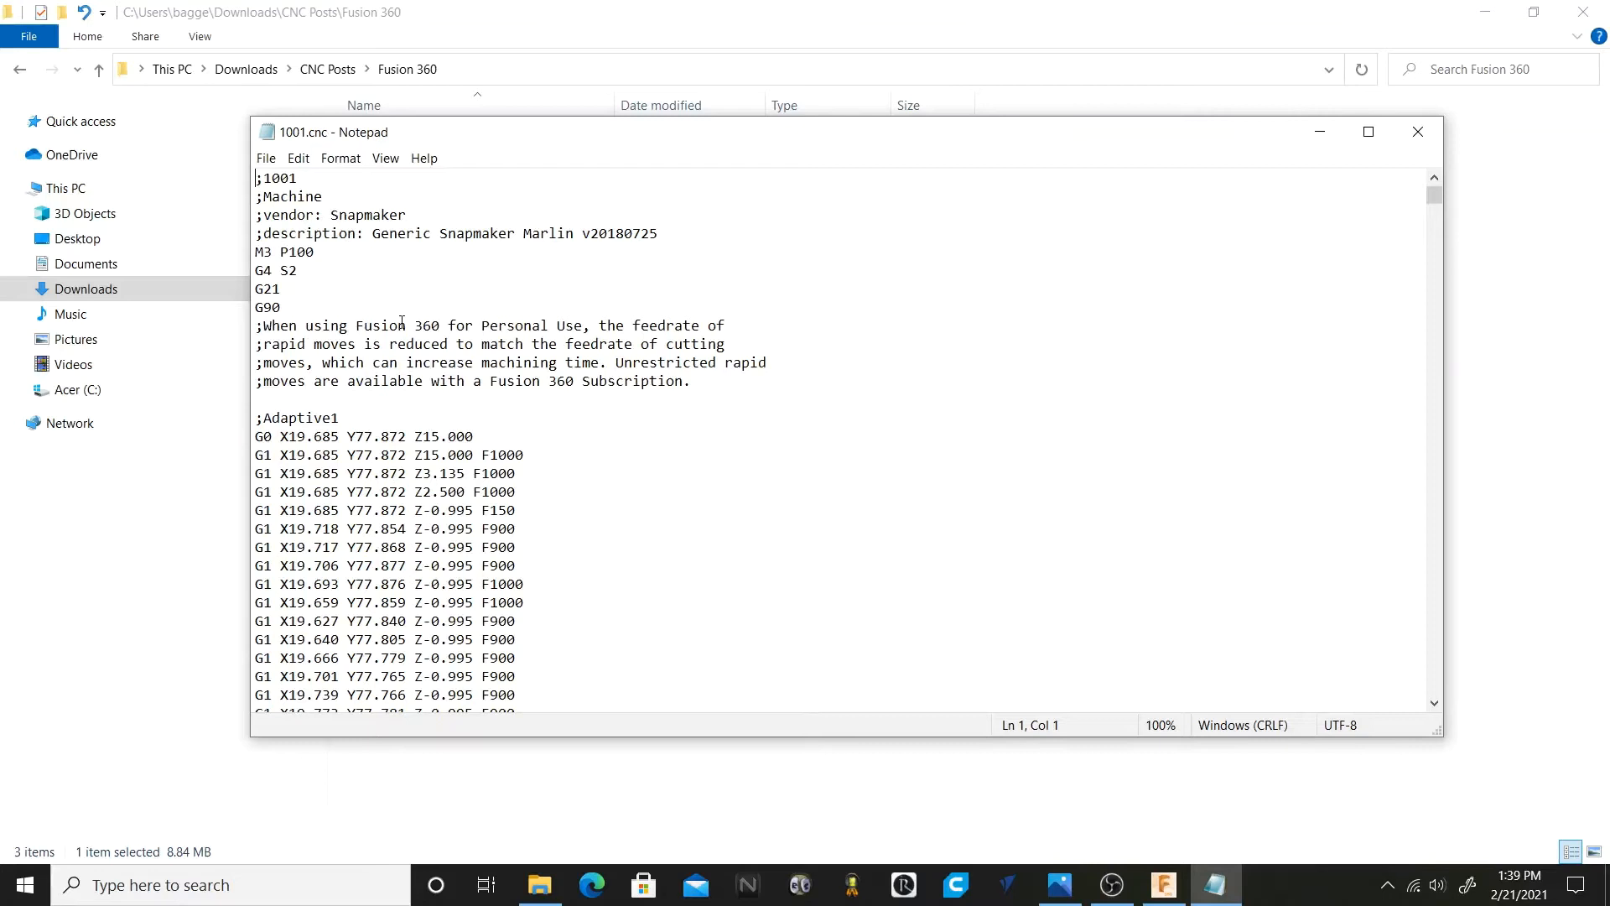
{"action": "mouse_move", "coordinate": [719, 449]}
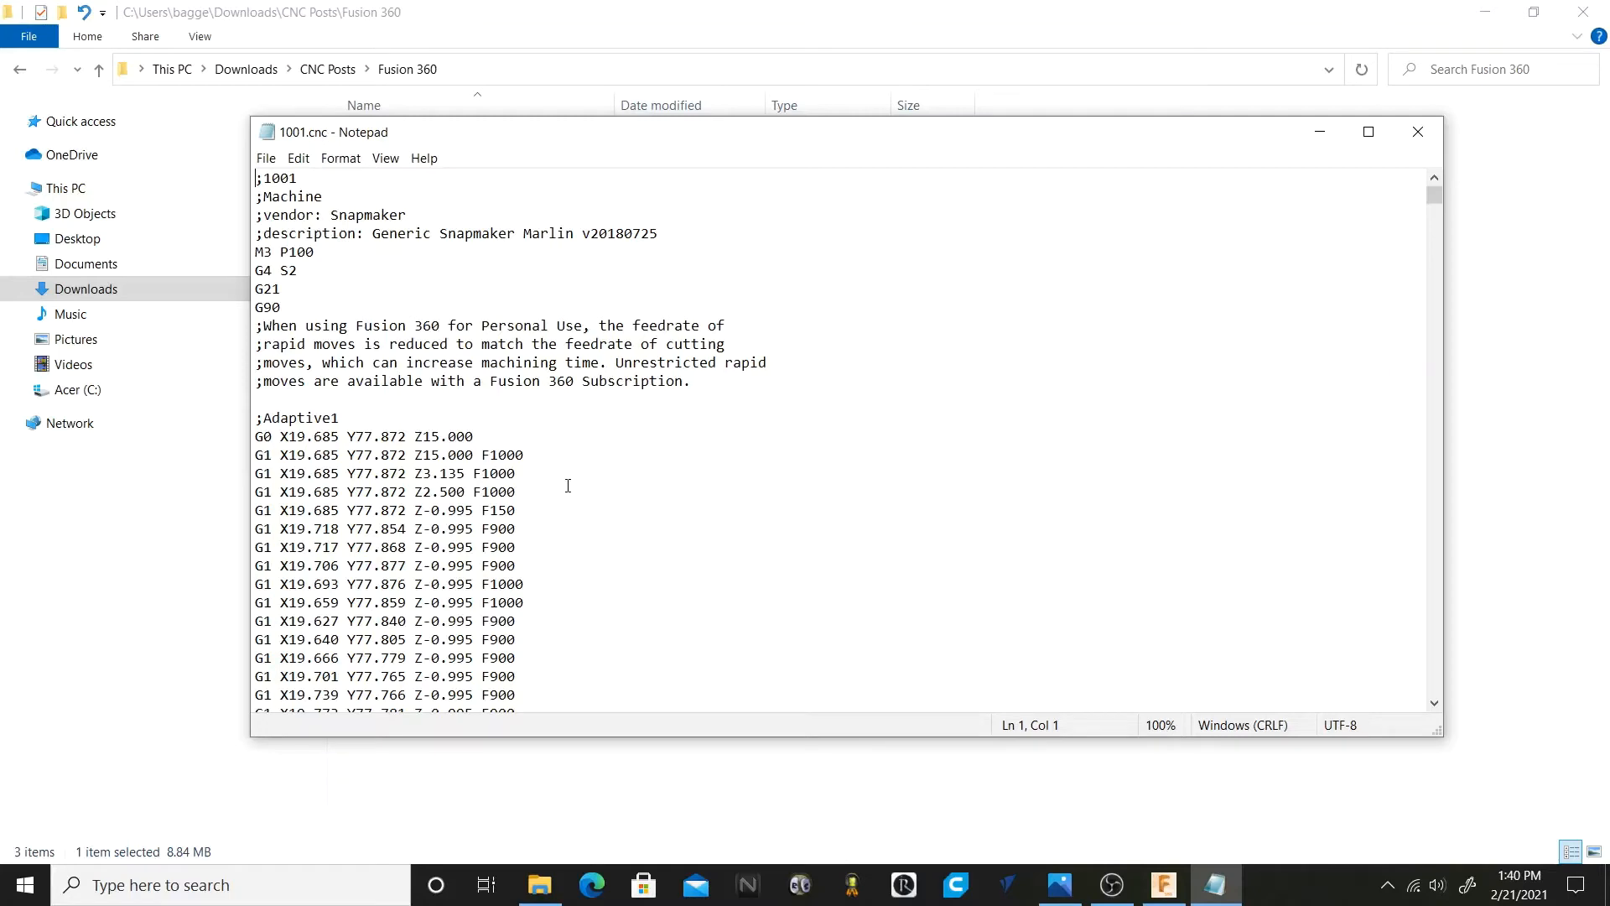
{"action": "mouse_move", "coordinate": [918, 710]}
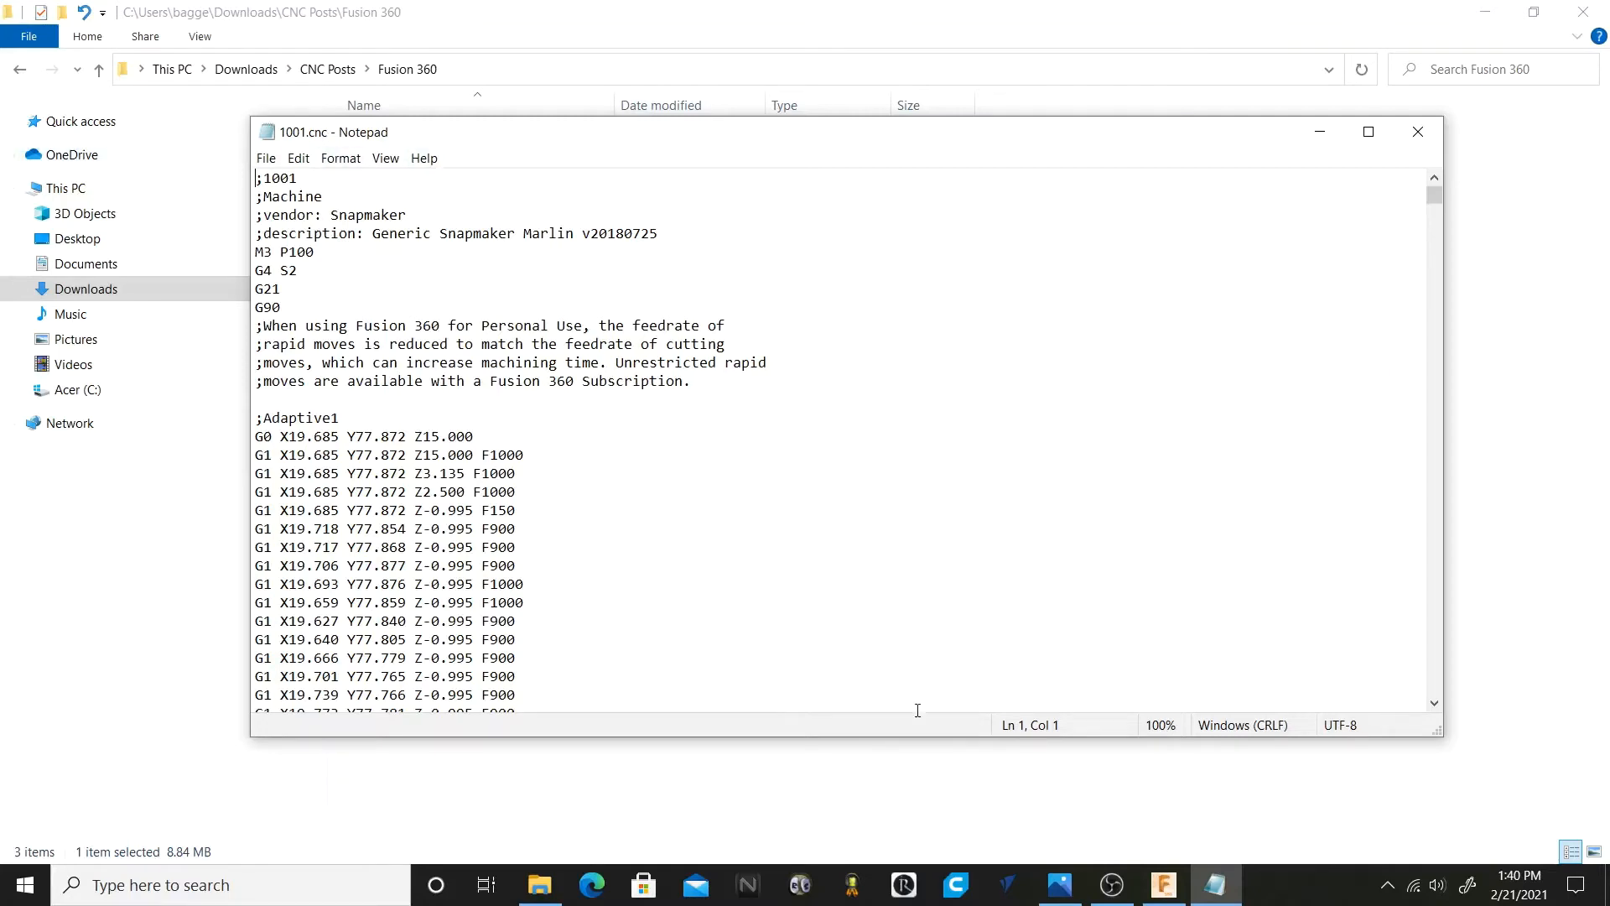
Scroll to a retract line in 1001.cnc and select its Z5.000 F1000 text.
{"action": "scroll", "scroll_direction": "down", "scroll_amount": 3}
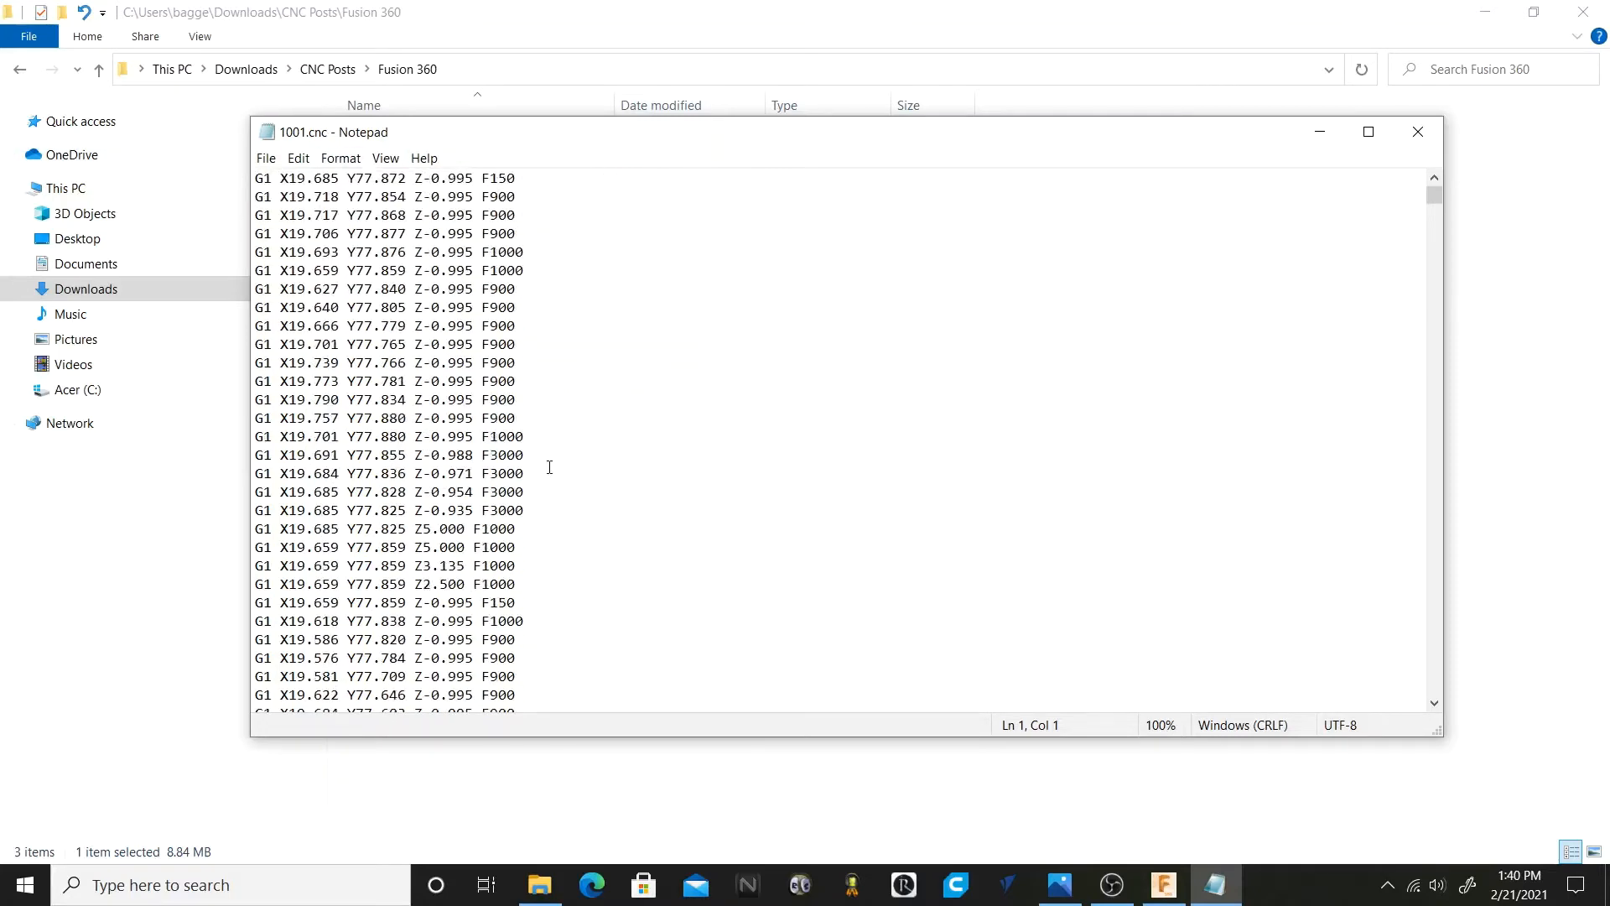
{"action": "scroll", "scroll_direction": "down", "scroll_amount": 3}
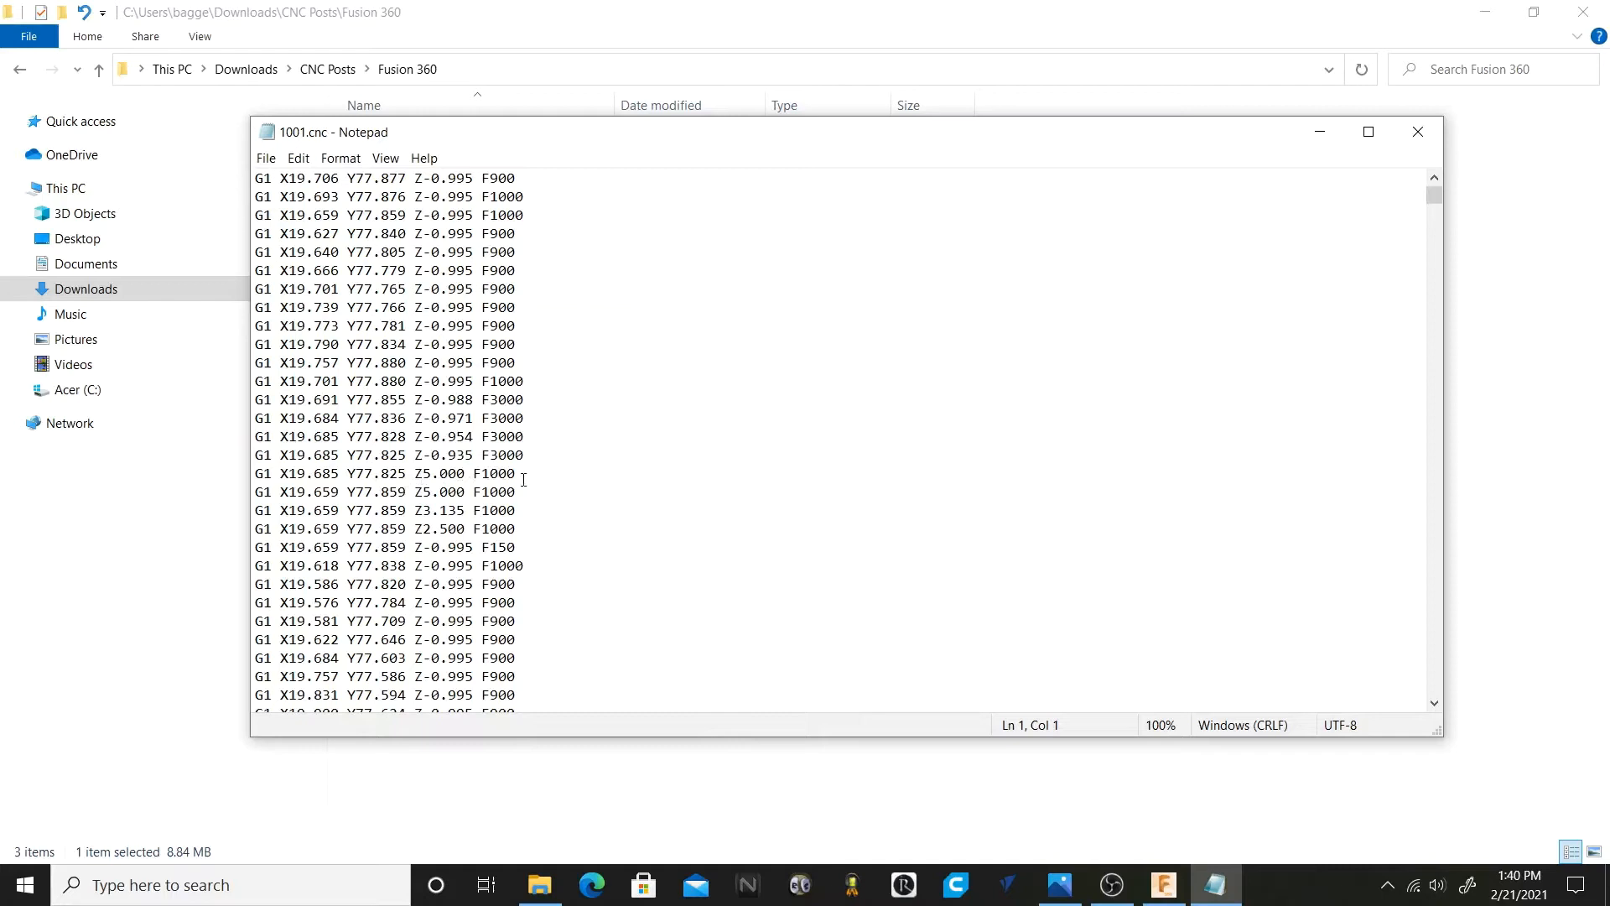
{"action": "left_click_drag", "start_coordinate": [430, 473], "coordinate": [518, 473]}
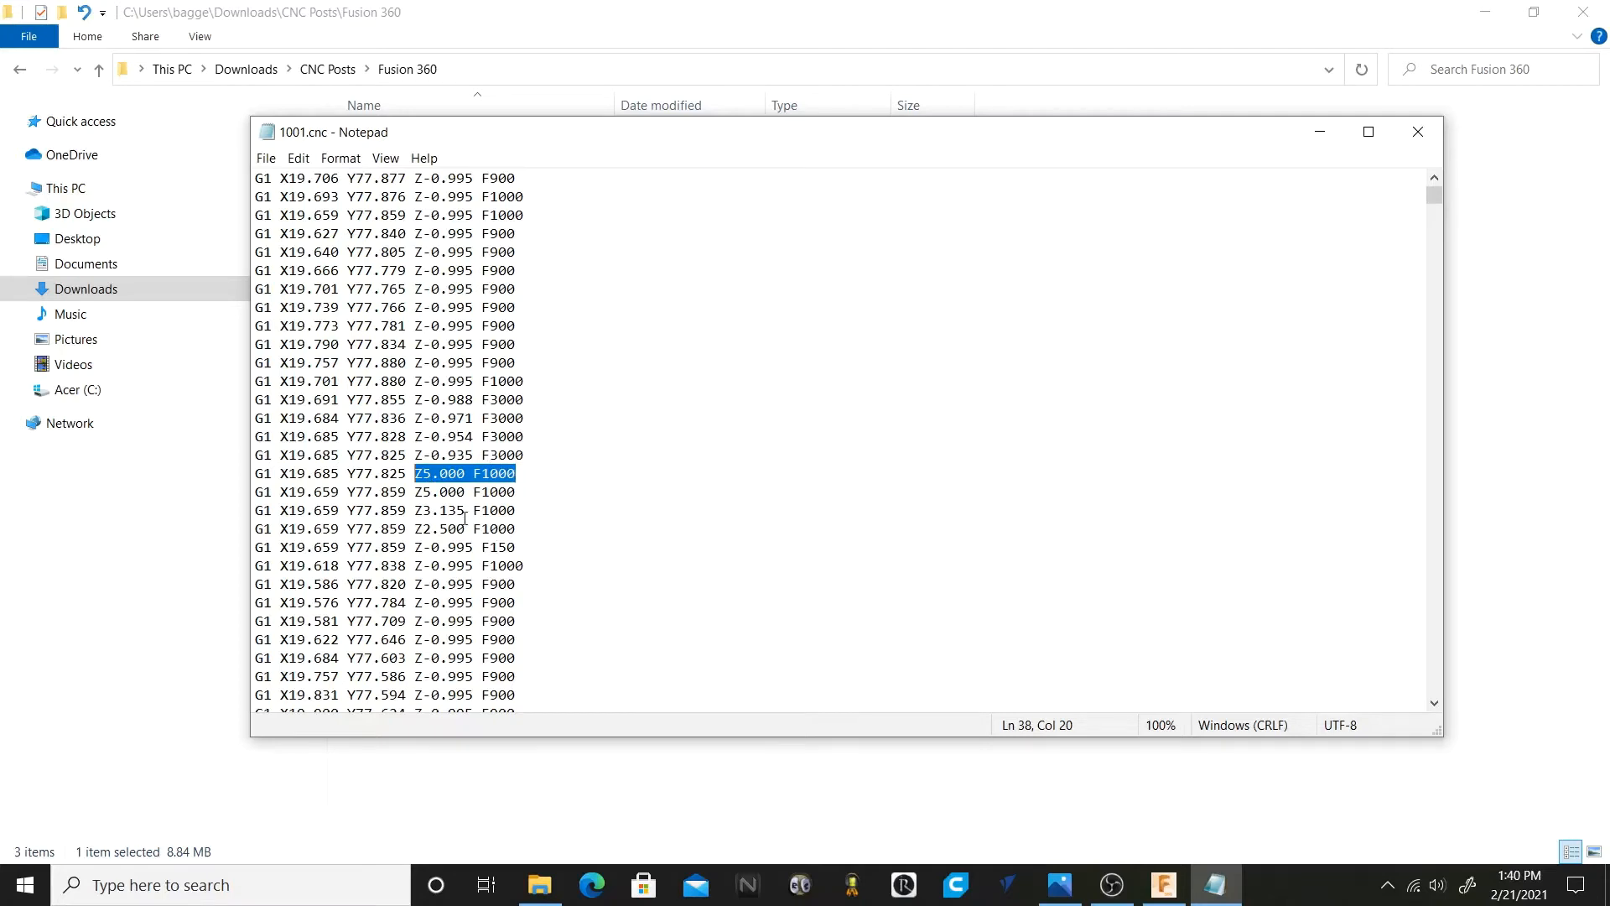
Copy the selected Z5.000 F1000 text and place the cursor at the top of the file.
{"action": "scroll", "scroll_direction": "down", "scroll_amount": 3}
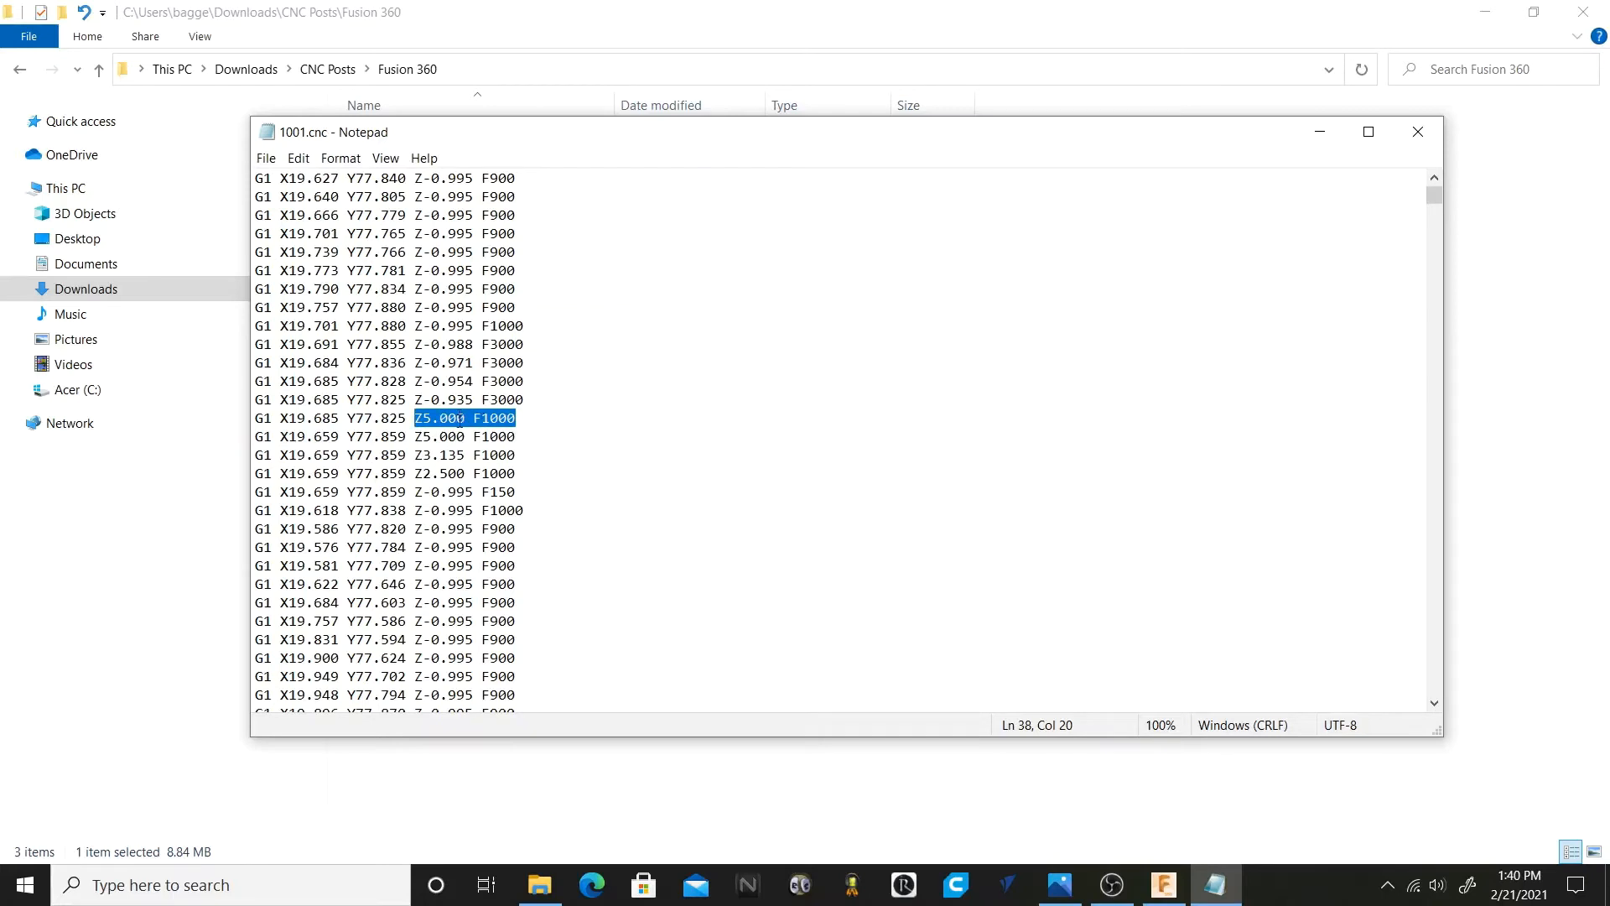
{"action": "right_click", "coordinate": [463, 418]}
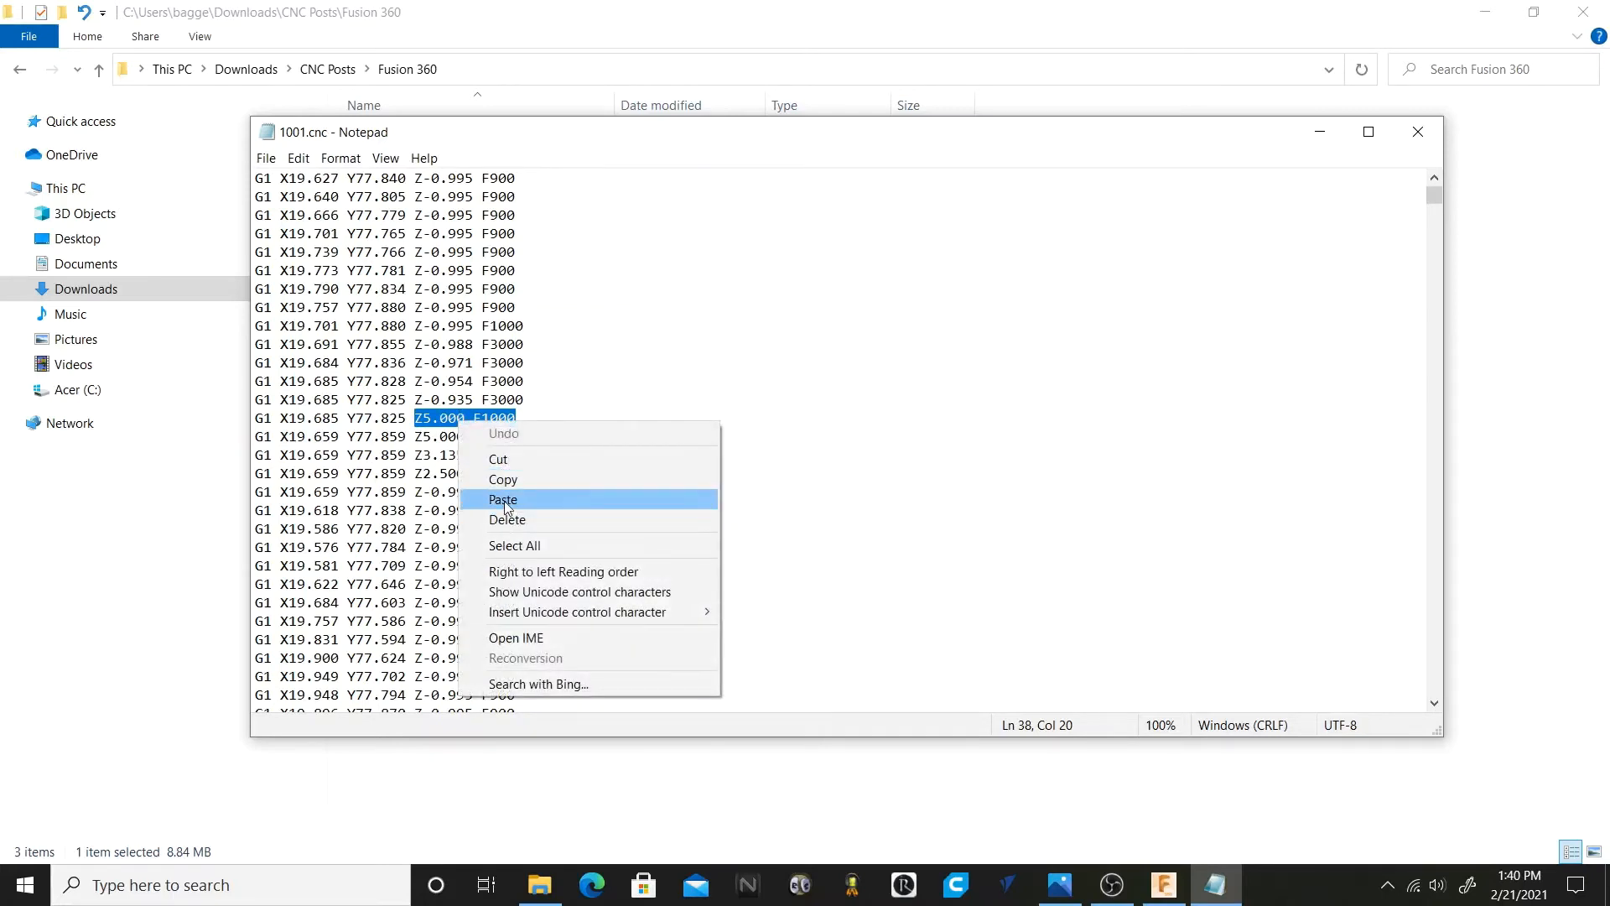
{"action": "left_click", "coordinate": [503, 500]}
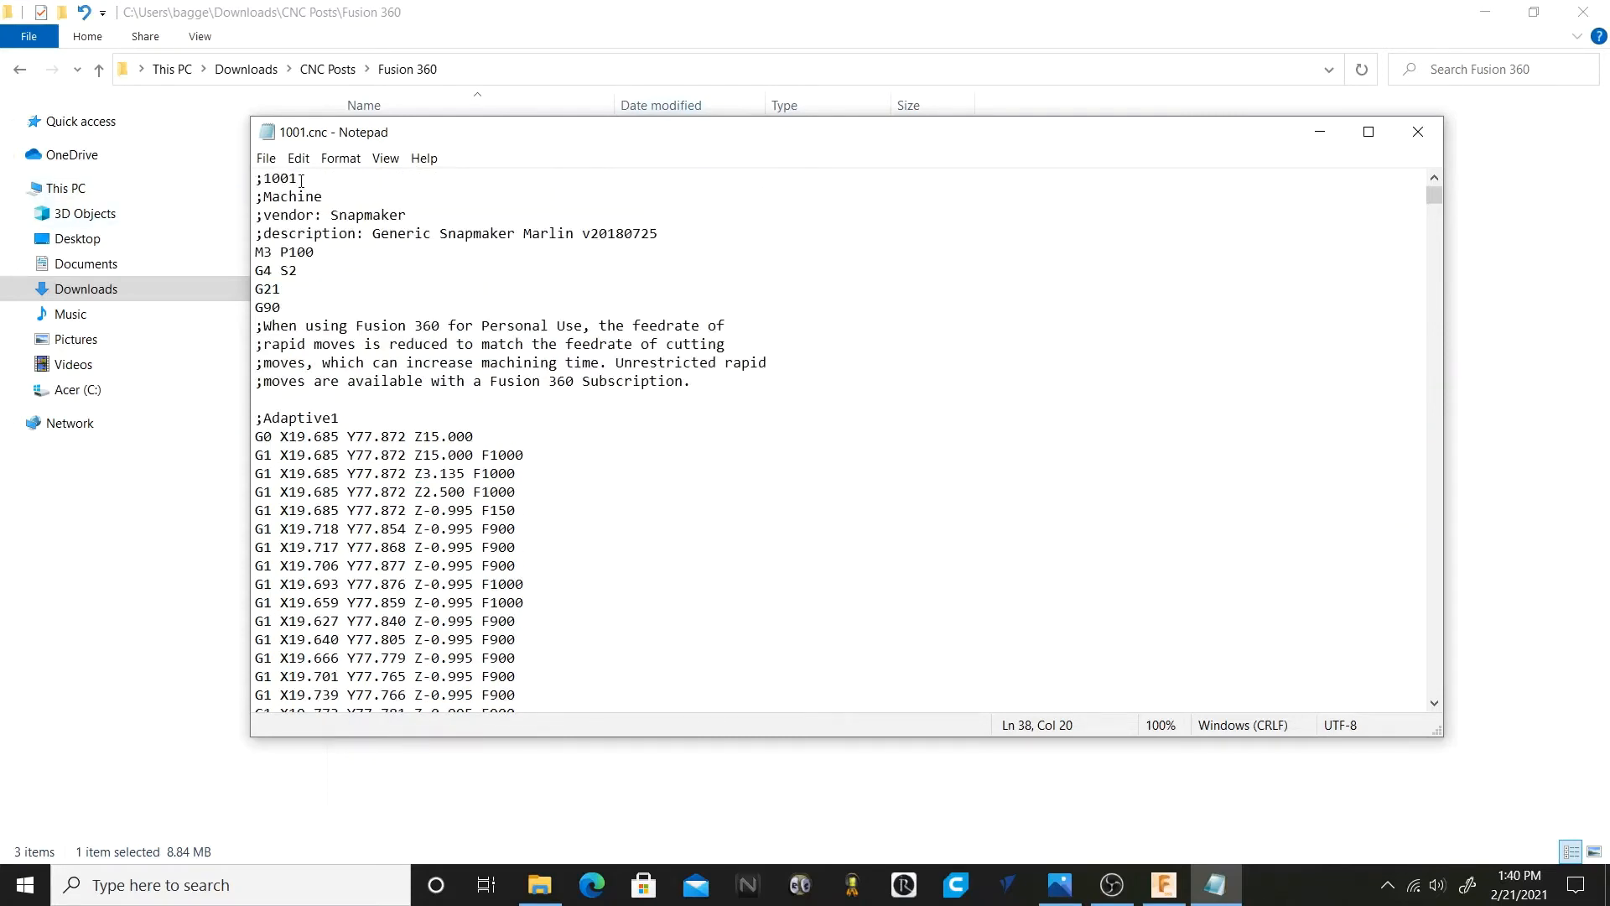
{"action": "left_click", "coordinate": [298, 178]}
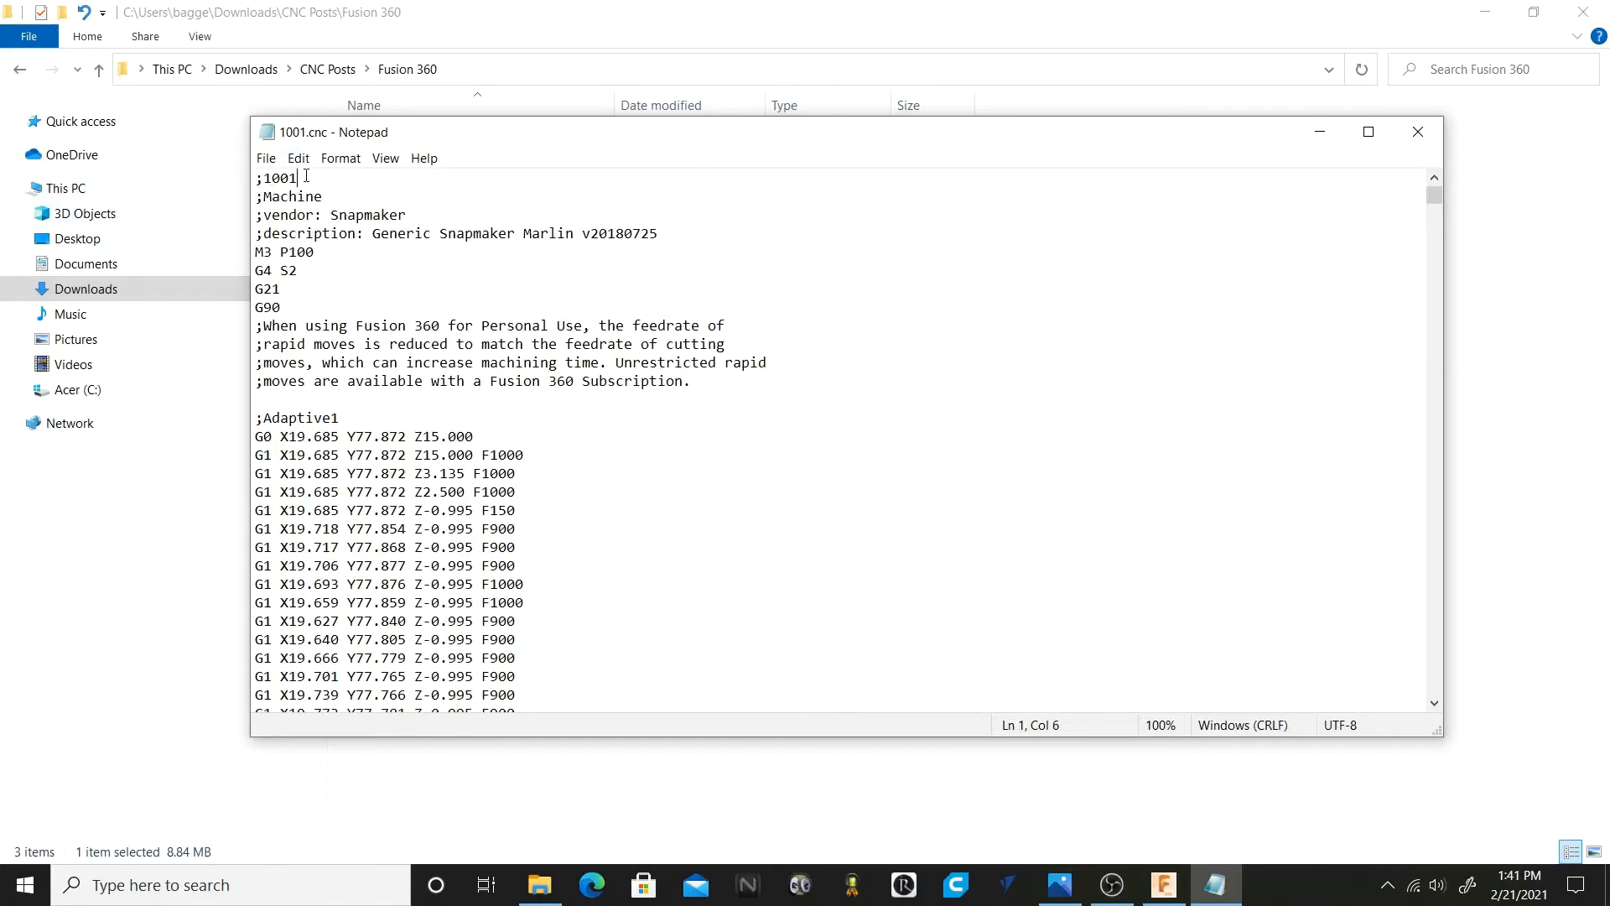
Bring up Replace and paste Z5.000 F1000 as the text to find.
{"action": "left_click", "coordinate": [299, 158]}
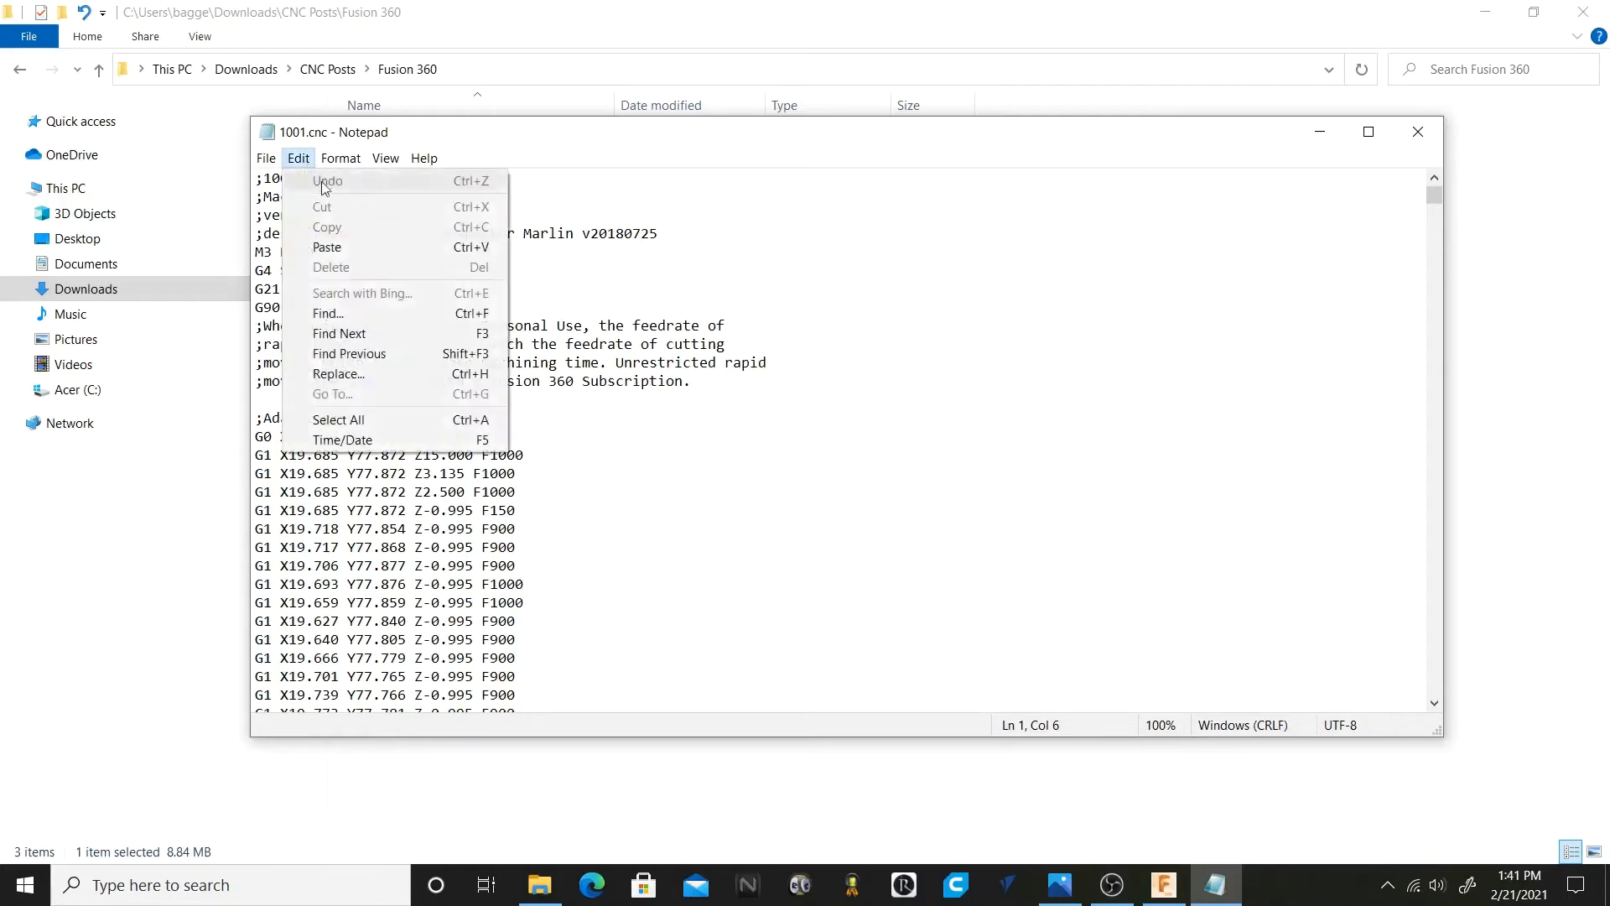
{"action": "mouse_move", "coordinate": [339, 374]}
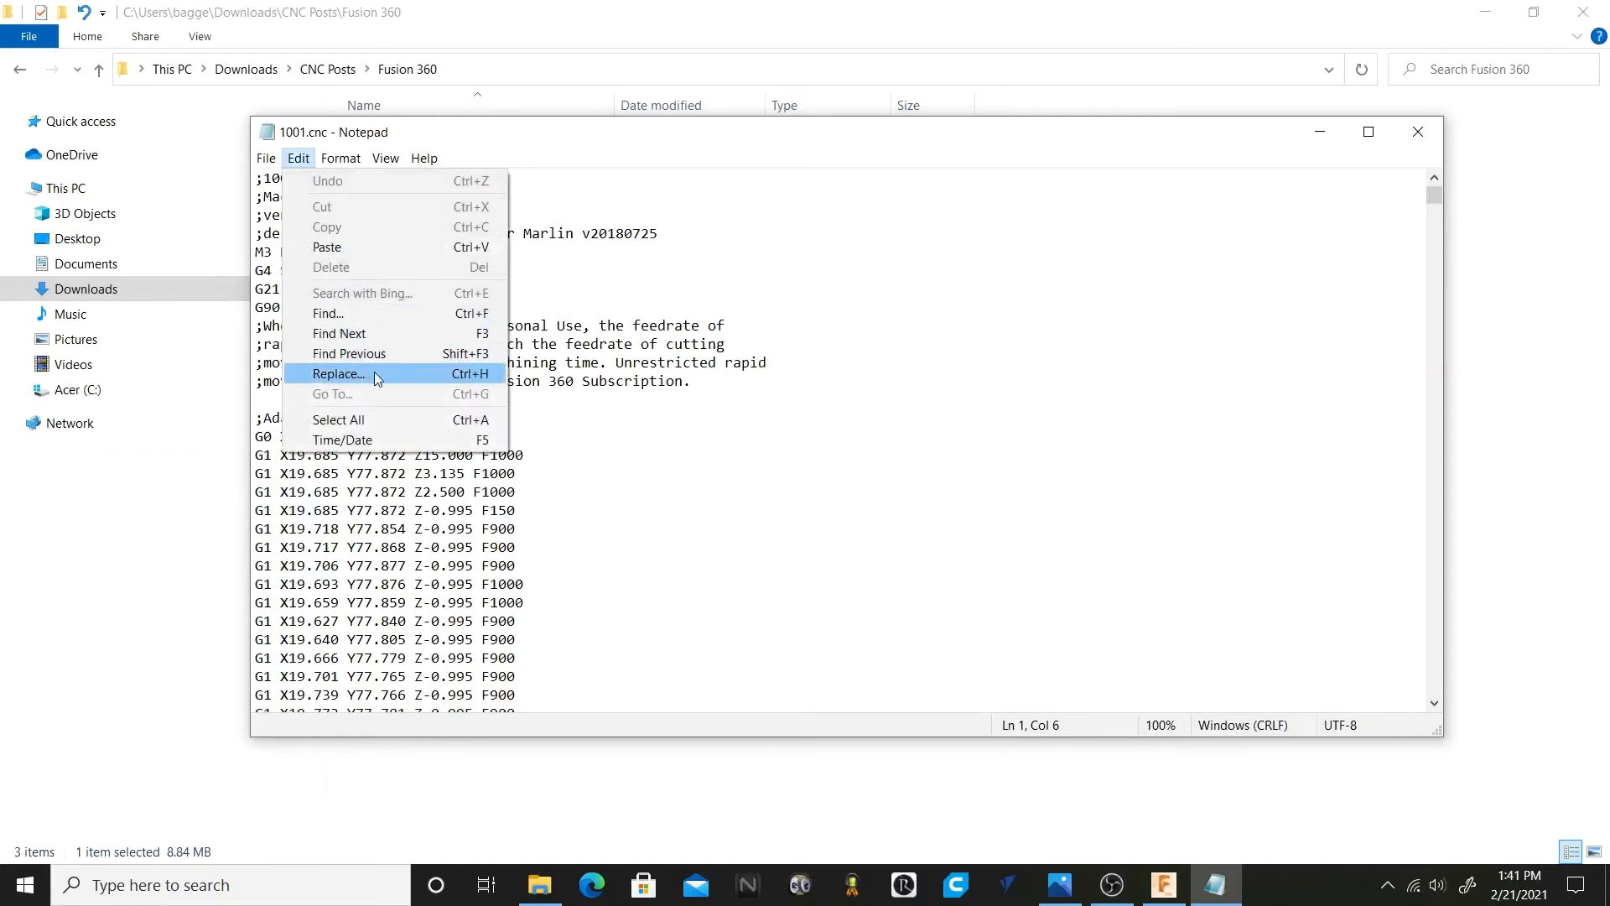
{"action": "left_click", "coordinate": [337, 372]}
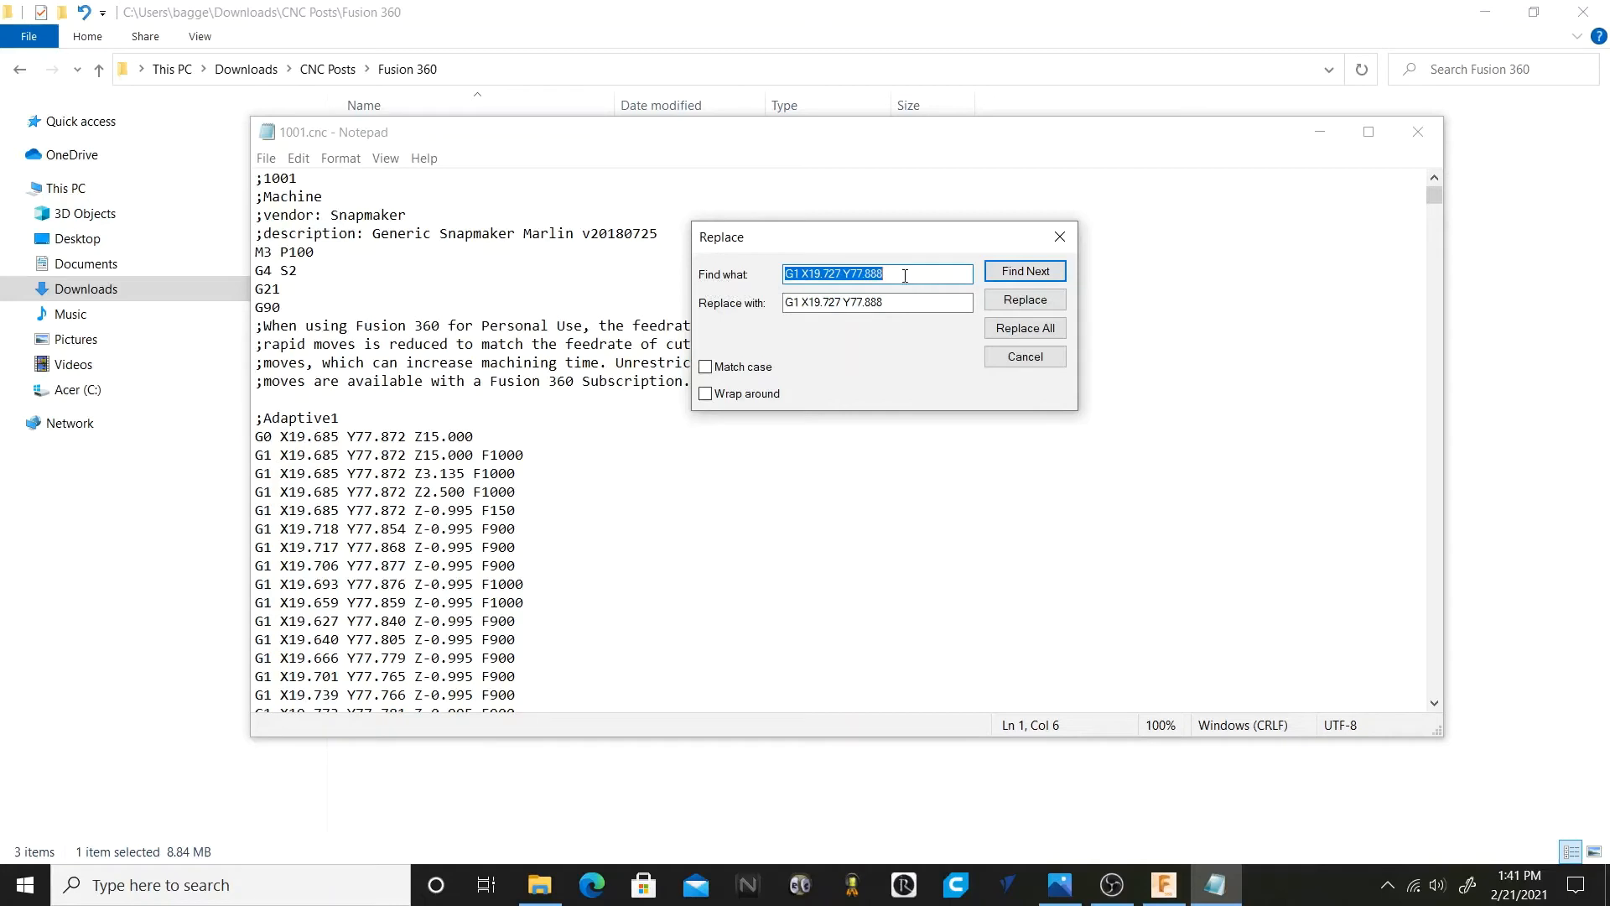
{"action": "right_click", "coordinate": [877, 274]}
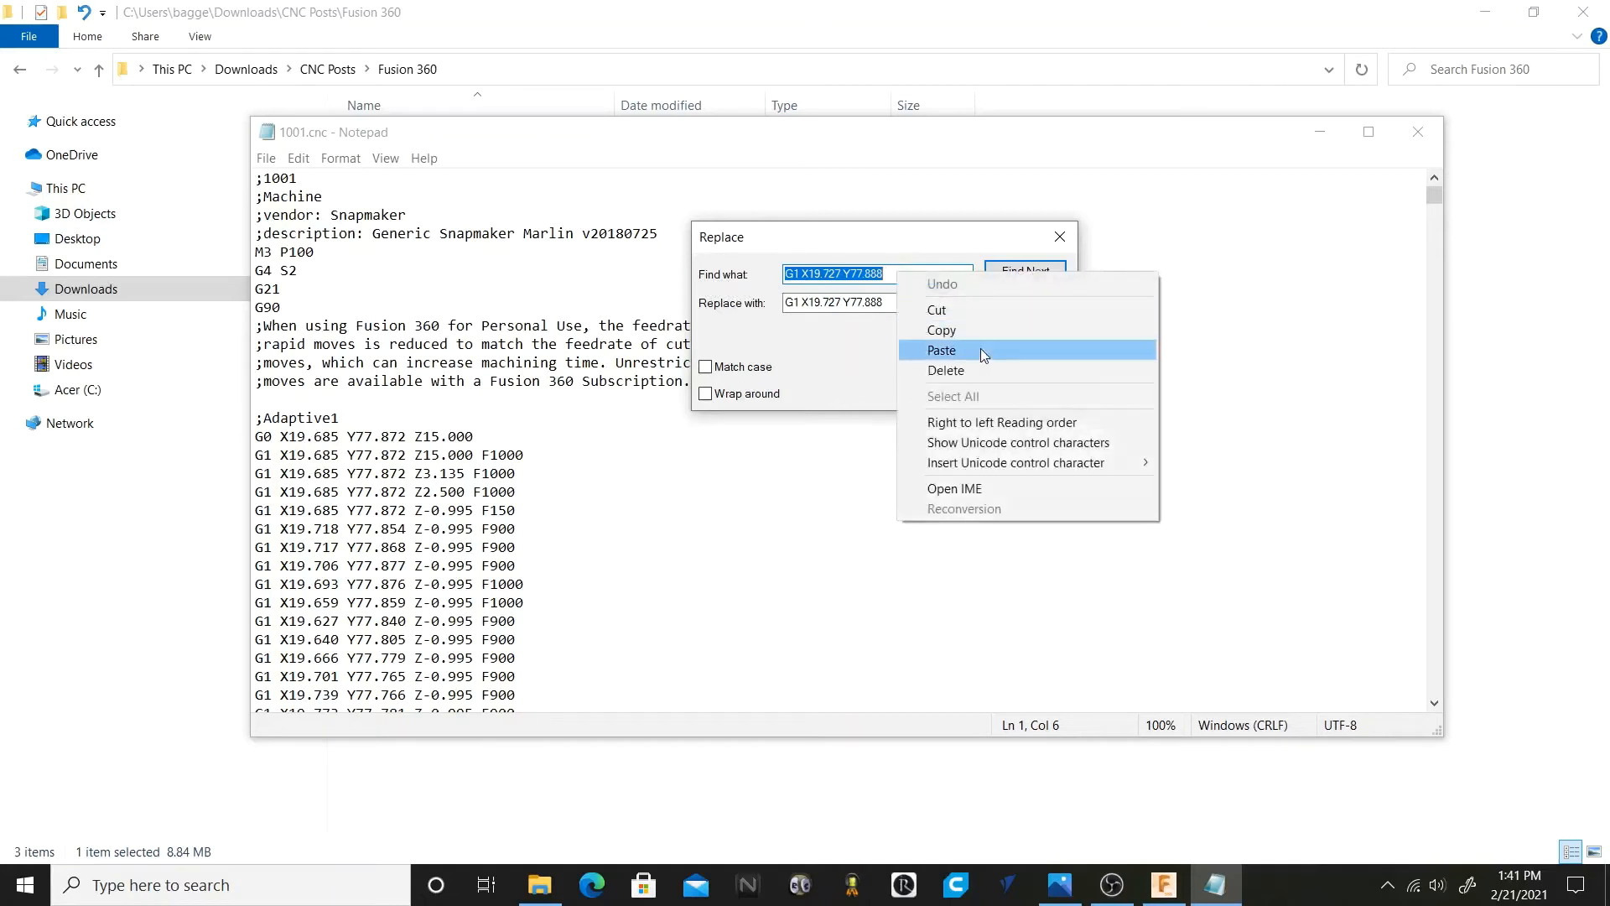
{"action": "left_click", "coordinate": [941, 351]}
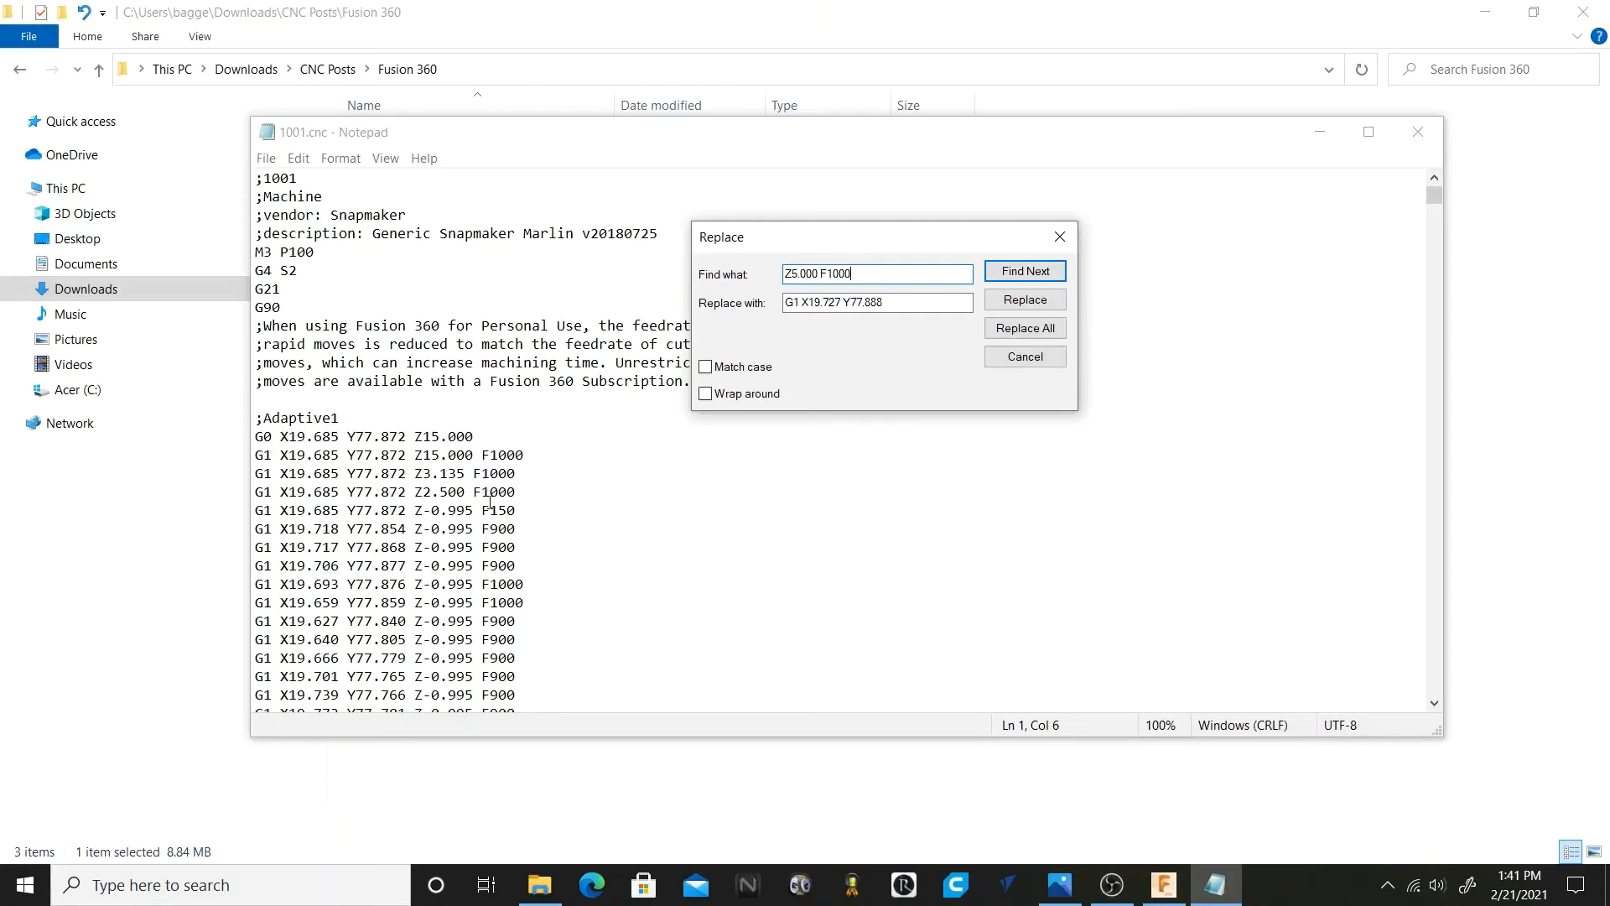
{"action": "mouse_move", "coordinate": [936, 606]}
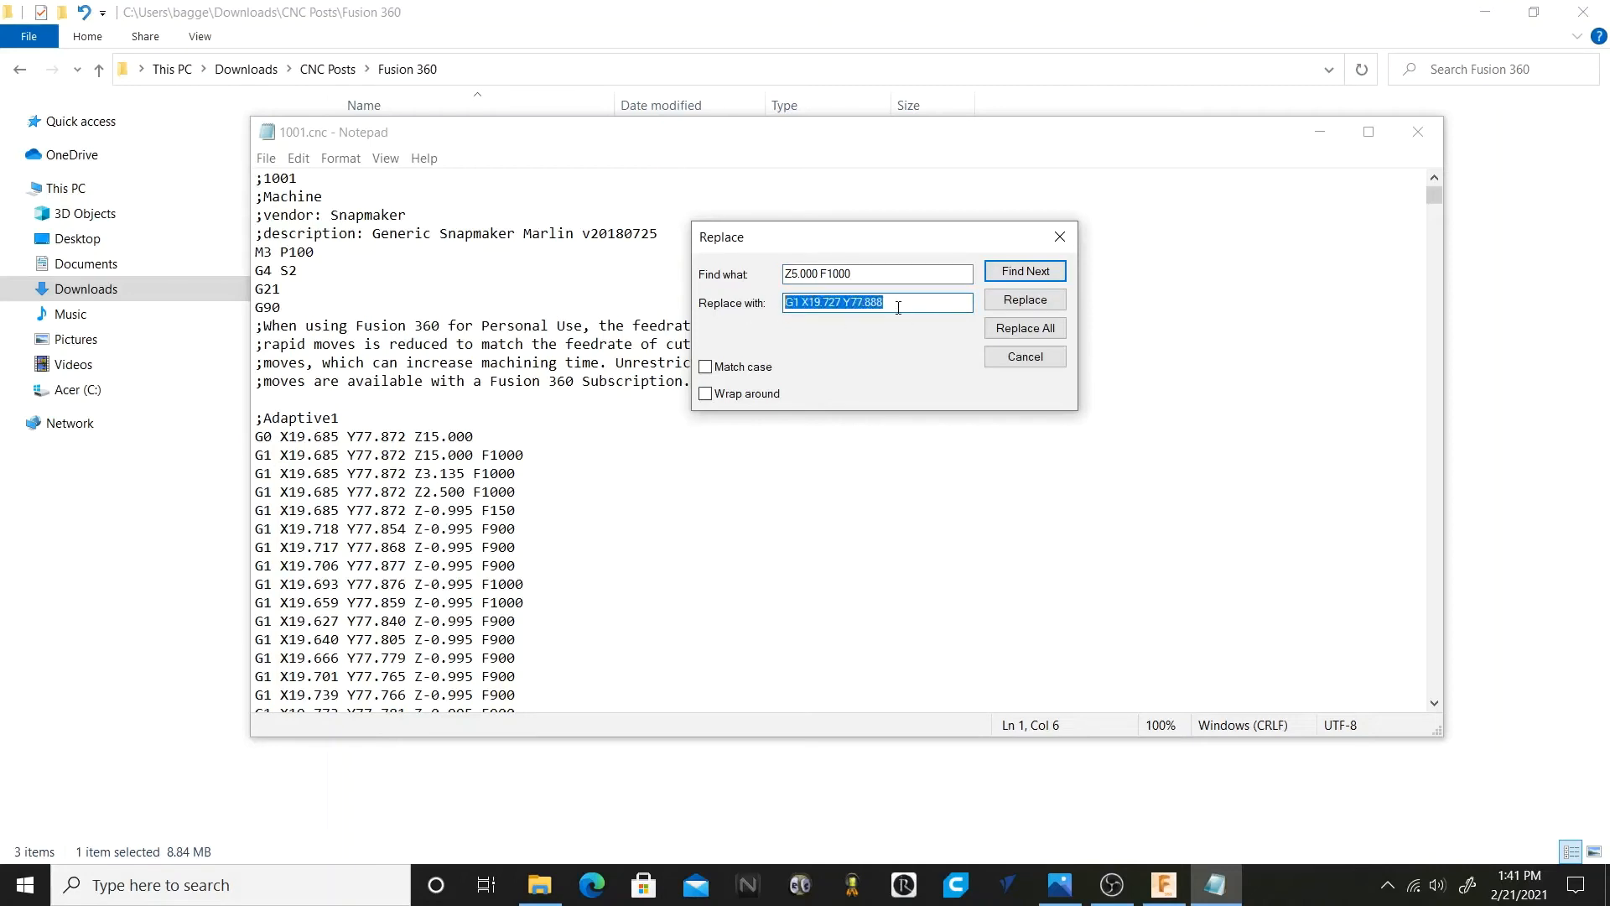
Set the replacement text to Z5.000 F3000 by pasting and retyping the feed value.
{"action": "right_click", "coordinate": [834, 302]}
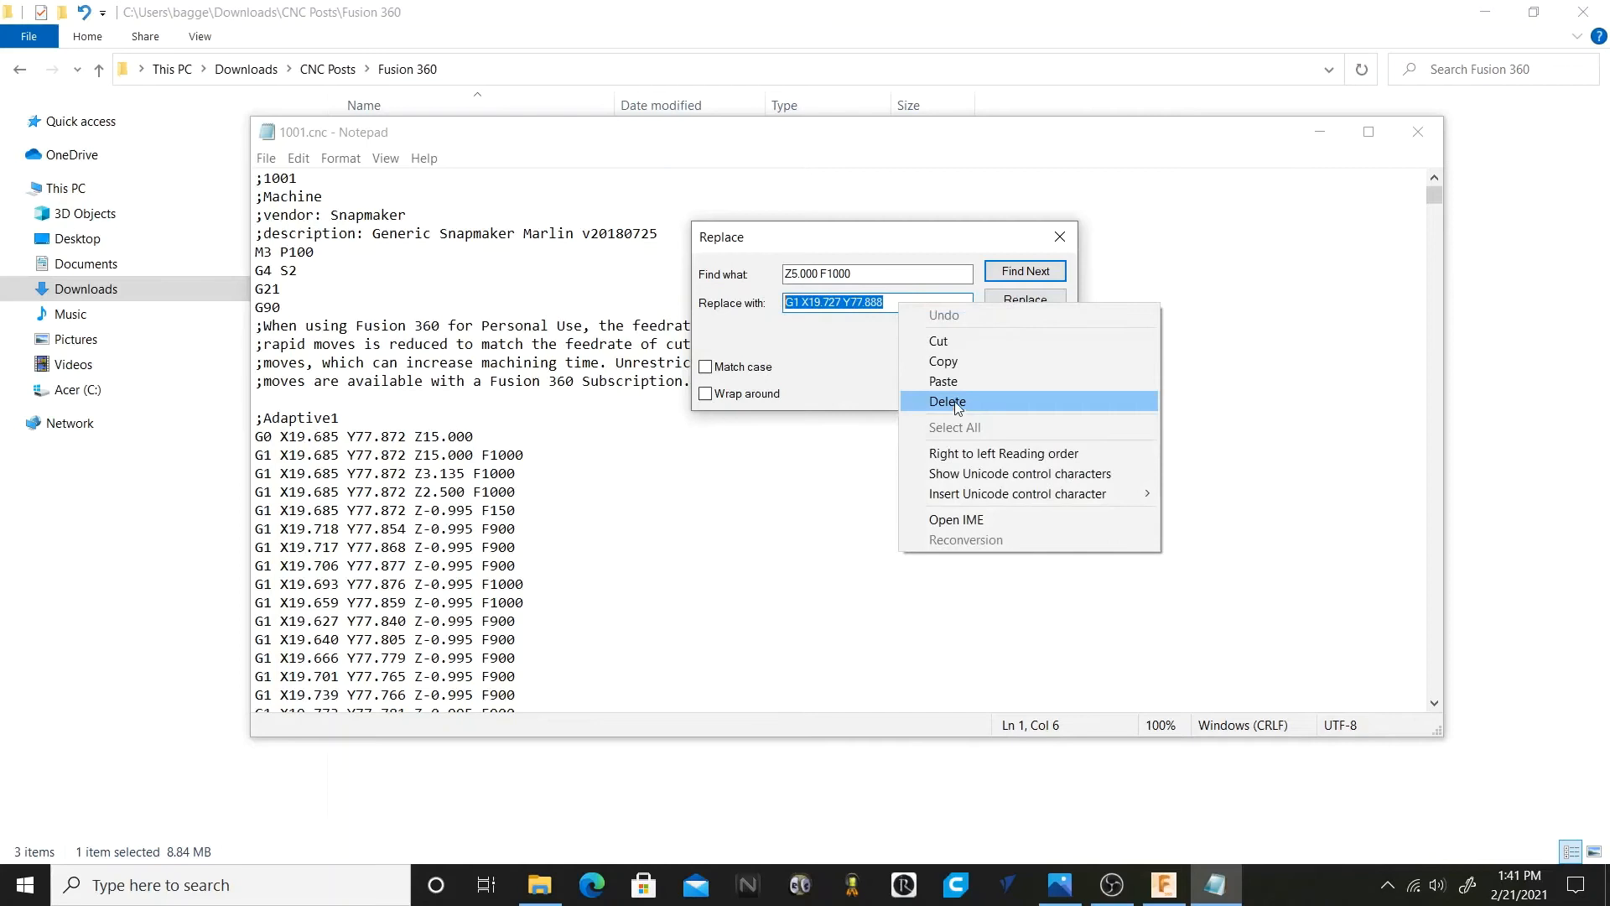
{"action": "left_click", "coordinate": [946, 401]}
{"action": "type", "text": "Z5.000 F1000"}
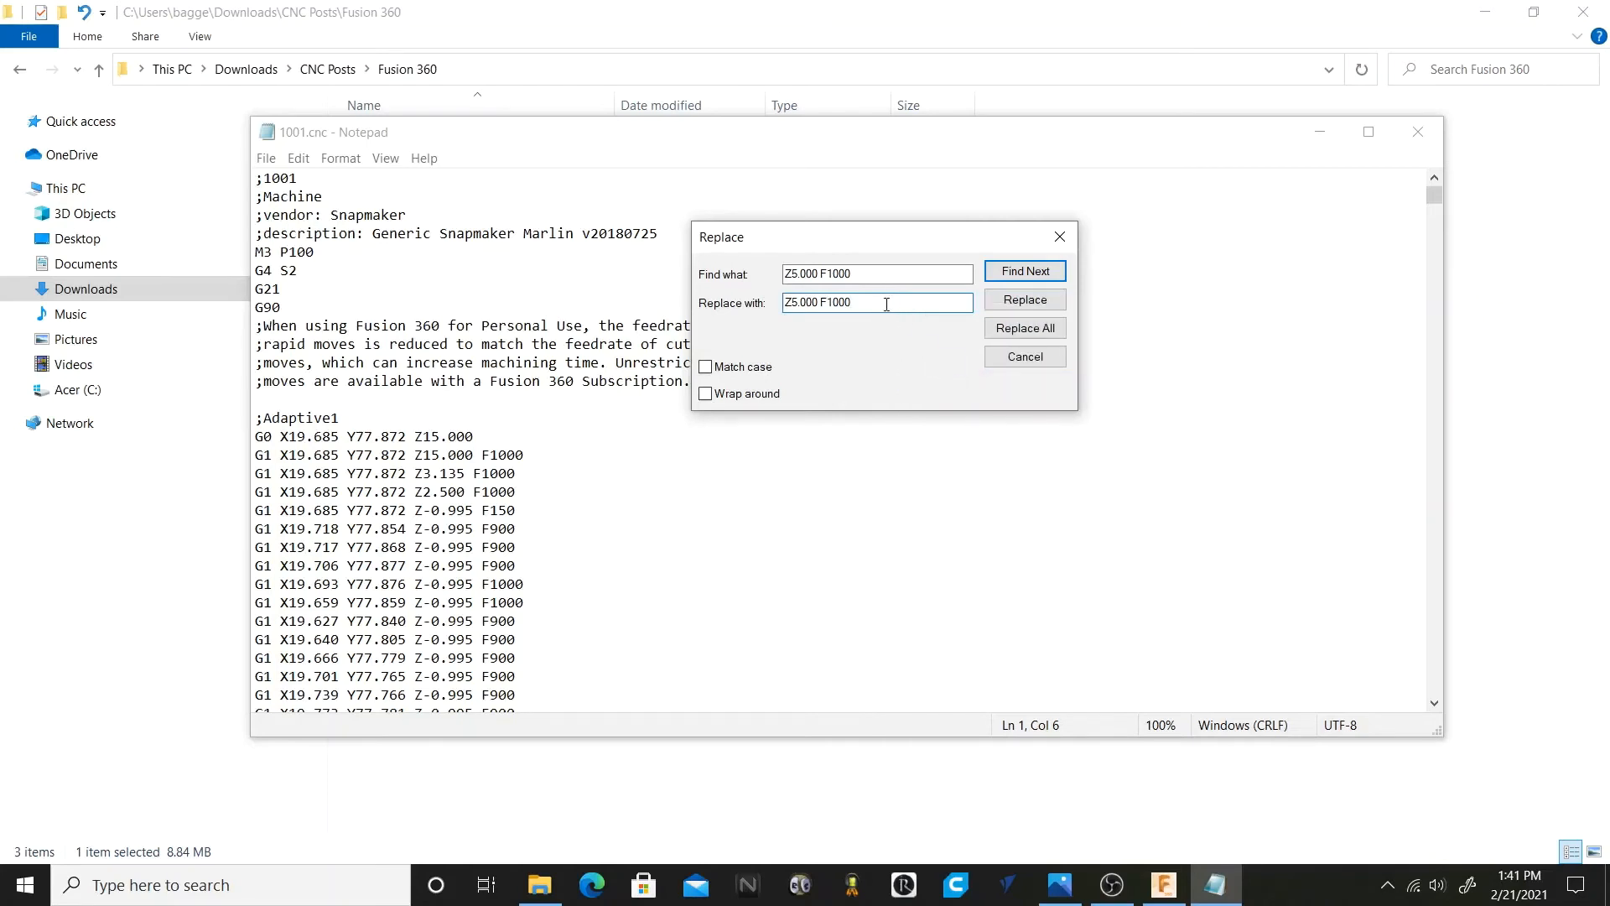
{"action": "key", "text": "Backspace"}
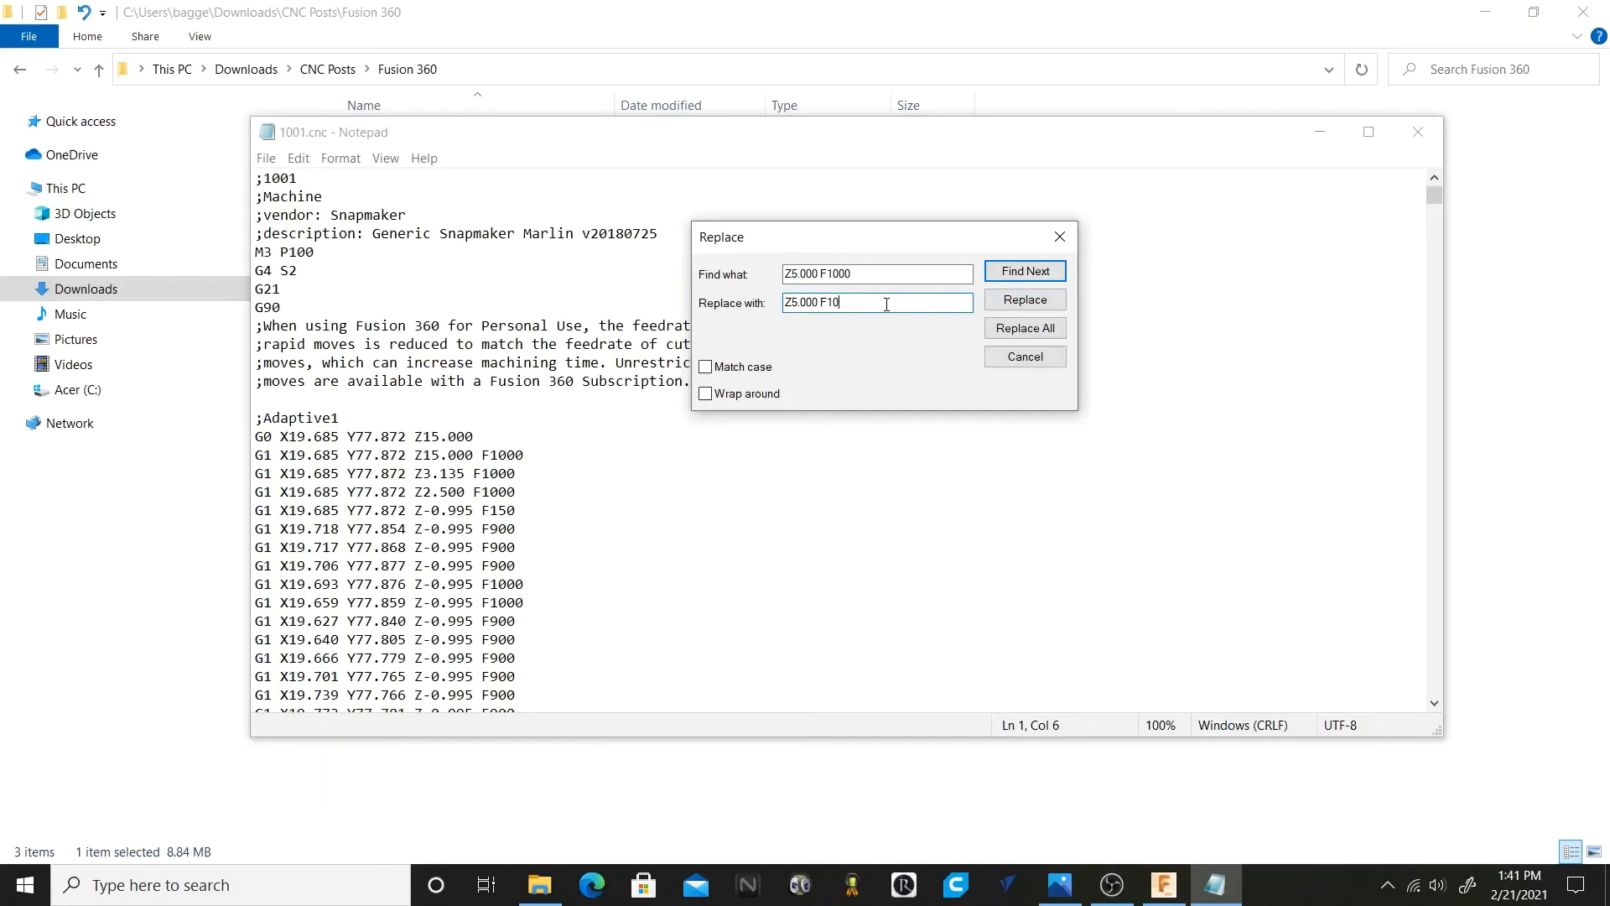
{"action": "key", "text": "Backspace"}
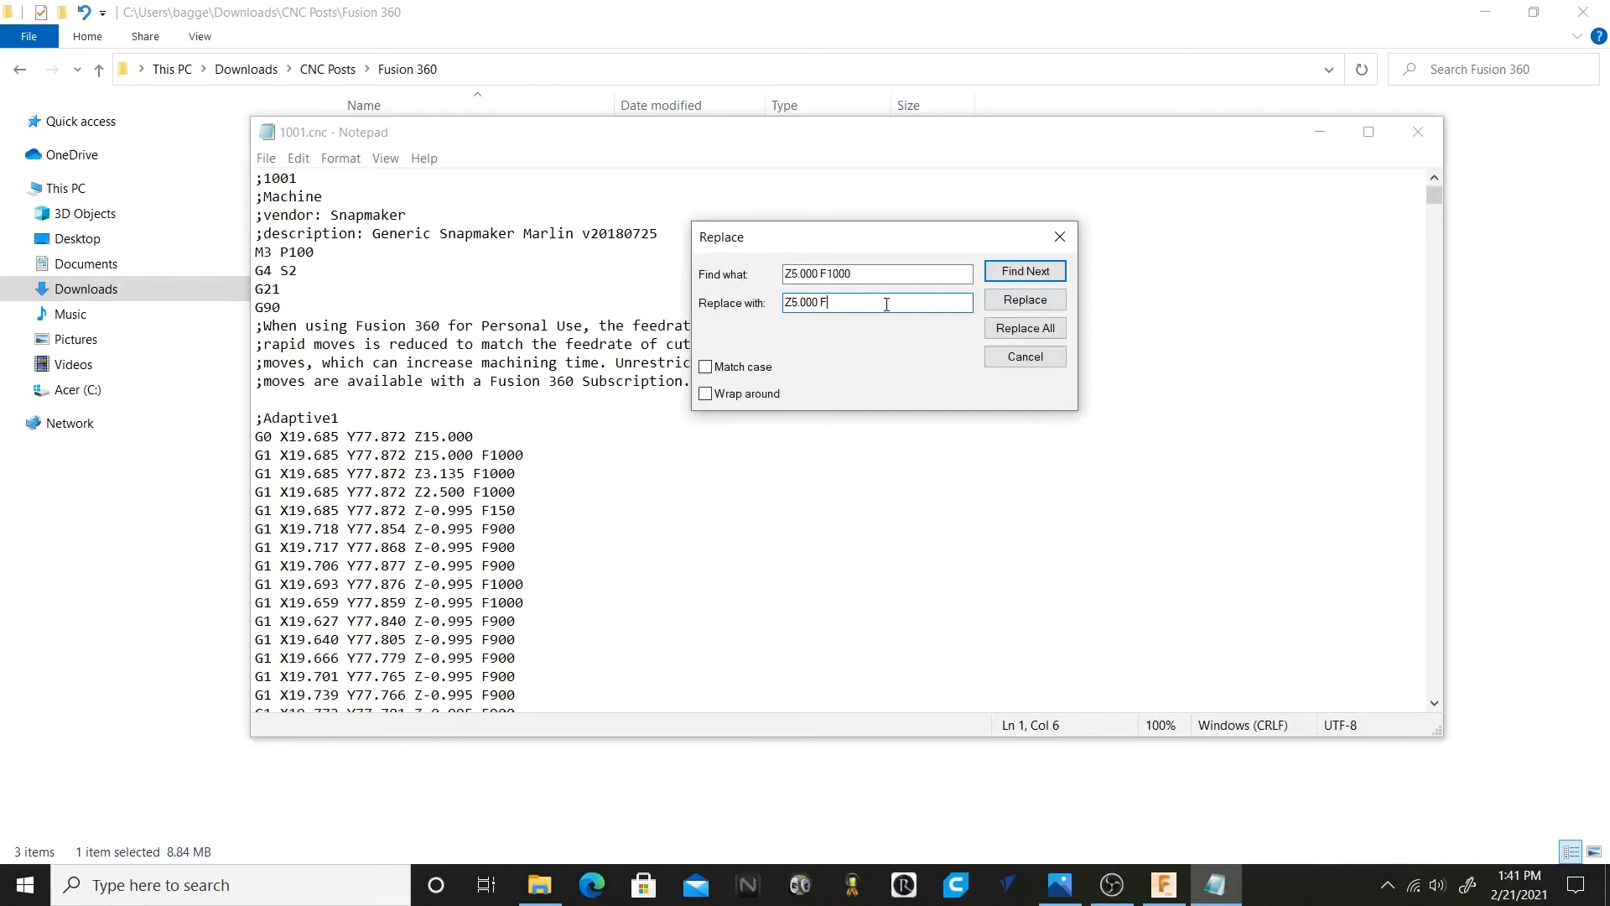
{"action": "type", "text": "3000"}
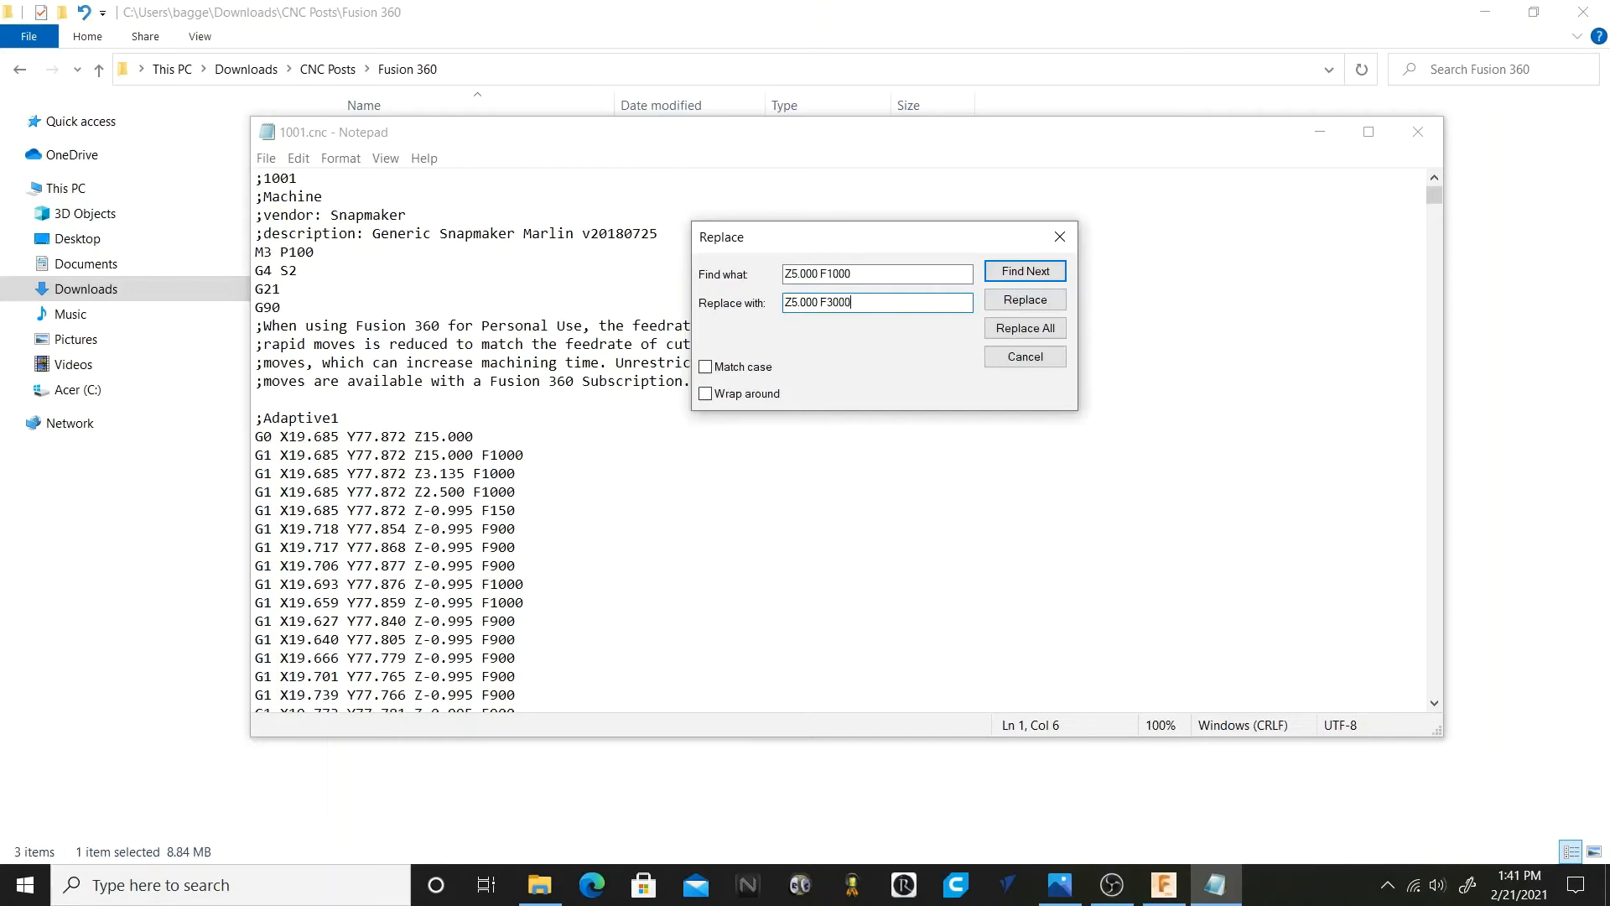
{"action": "mouse_move", "coordinate": [986, 426]}
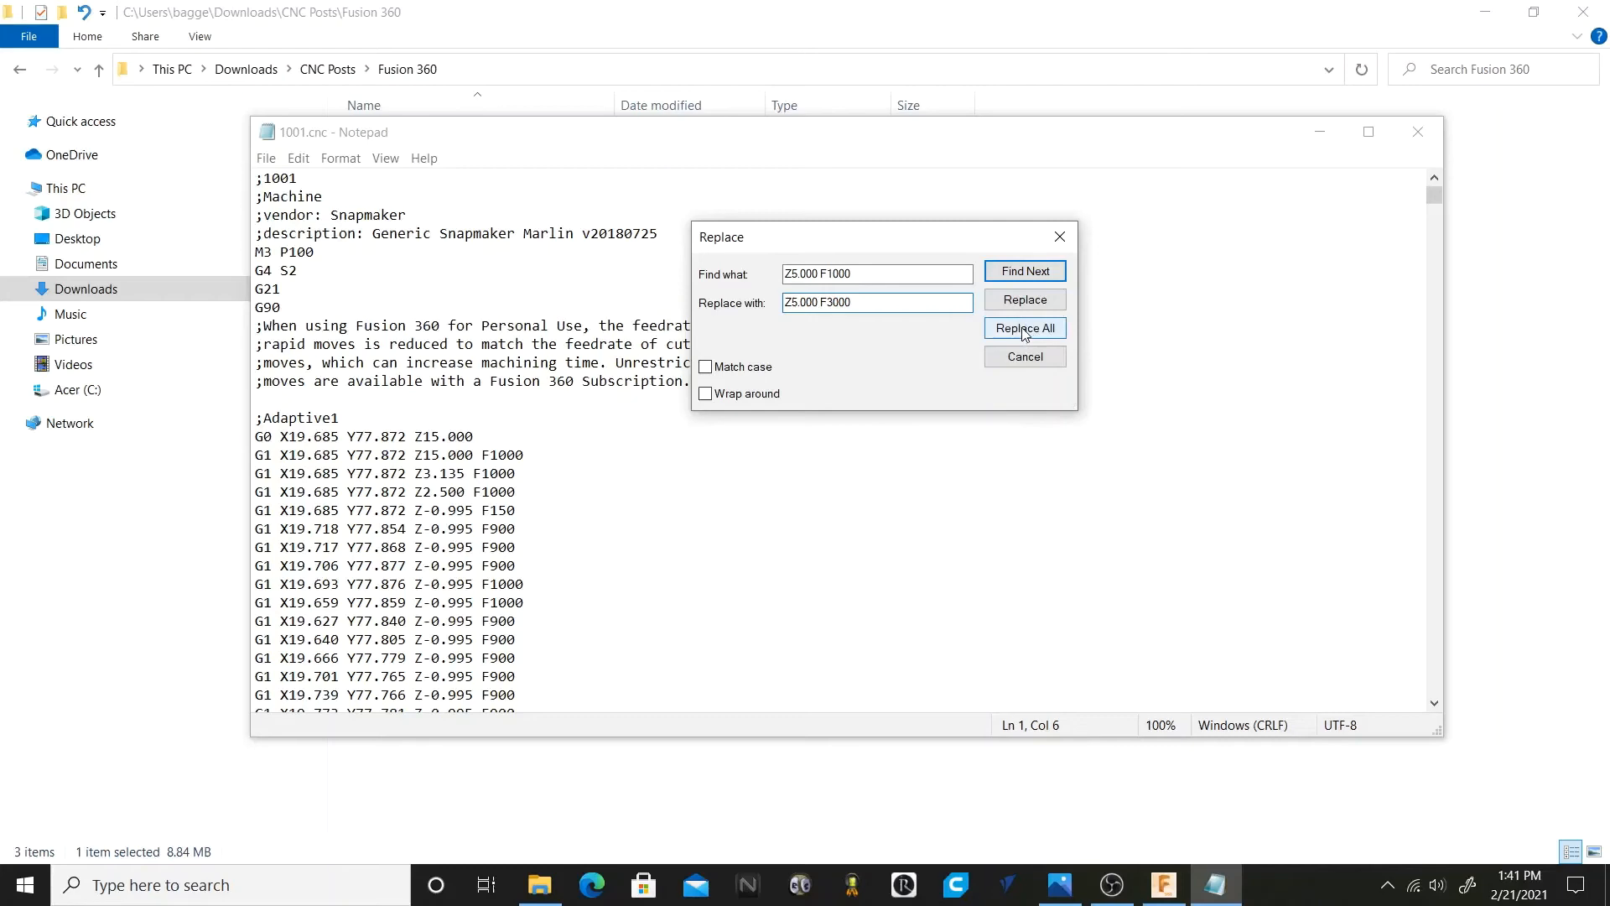
Replace all Z5.000 F1000 moves with Z5.000 F3000 and check the changed lines in the file.
{"action": "left_click", "coordinate": [1023, 327]}
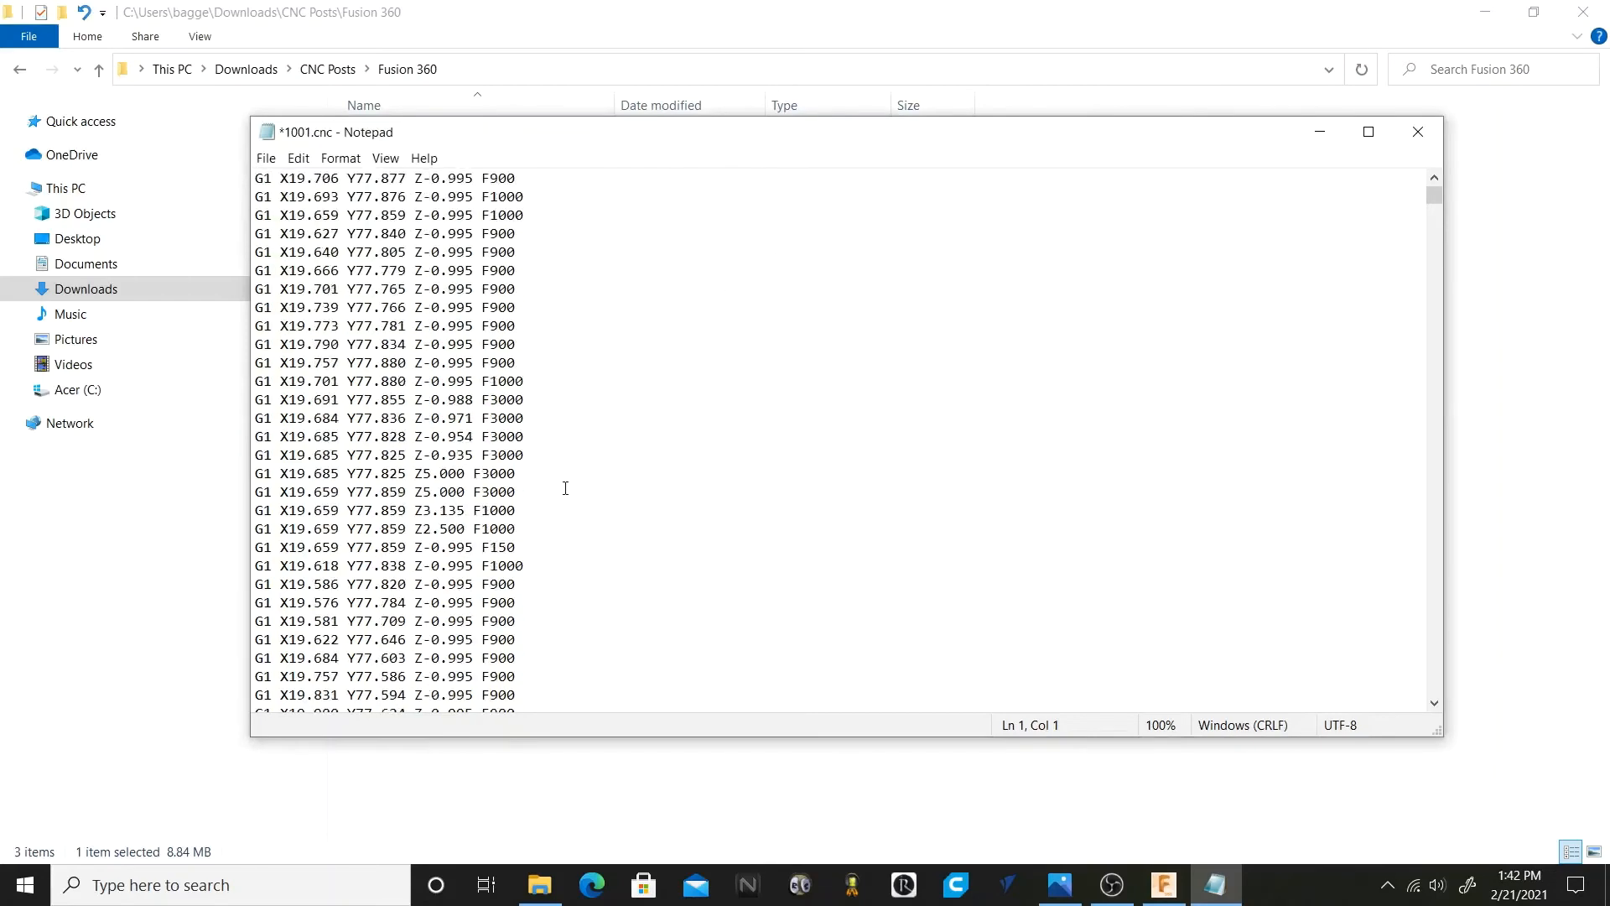
{"action": "scroll", "scroll_direction": "down", "scroll_amount": 3}
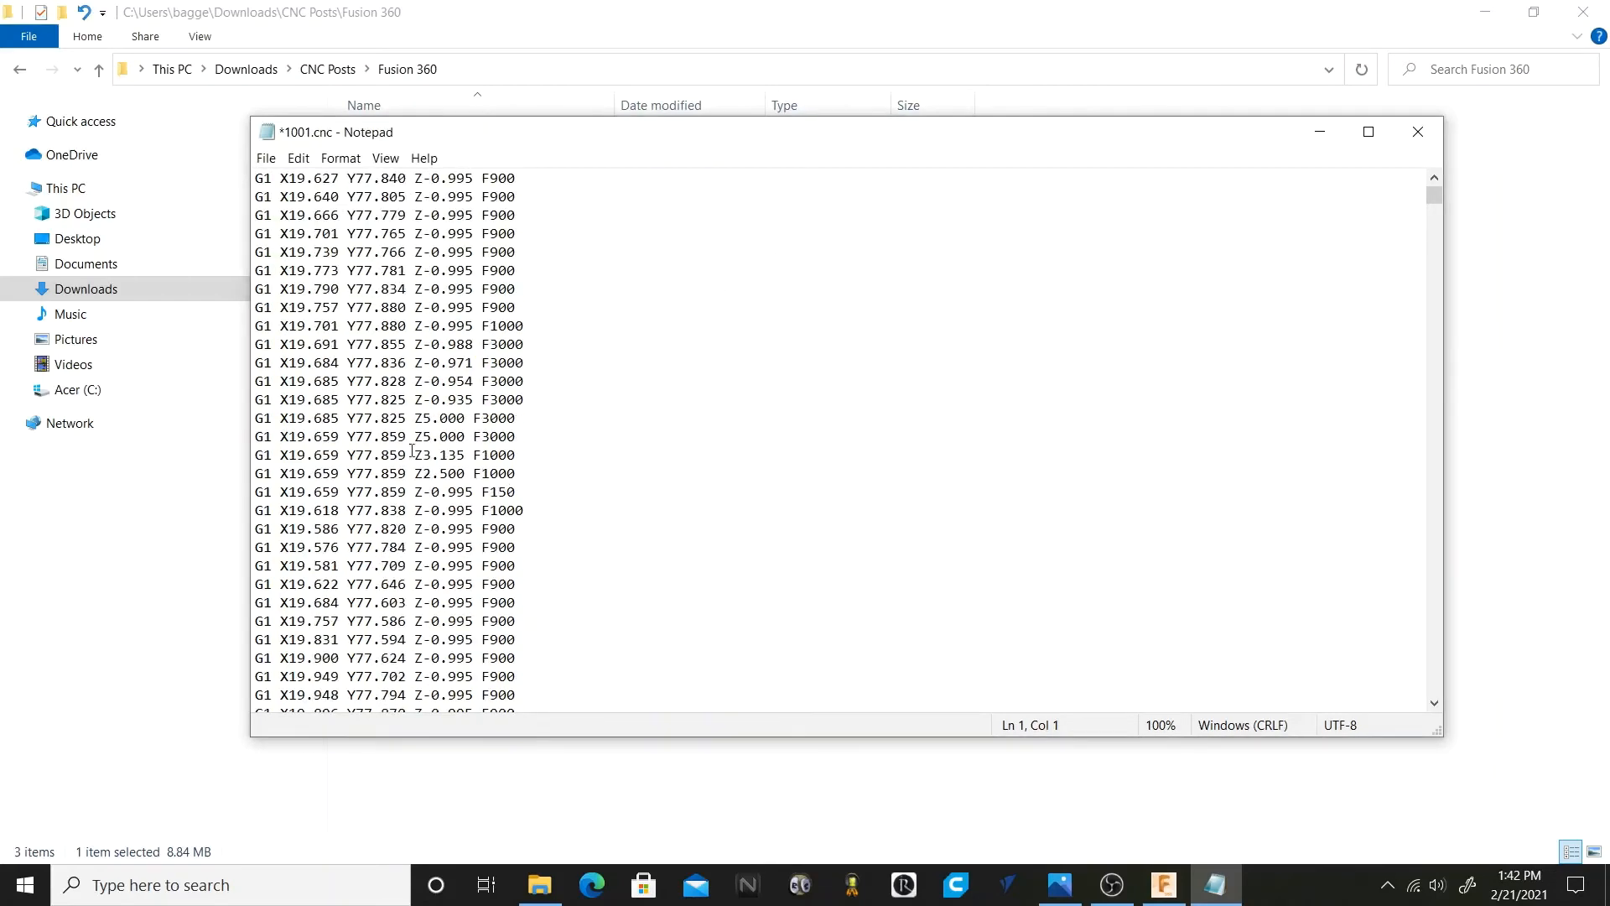
{"action": "left_click", "coordinate": [510, 436]}
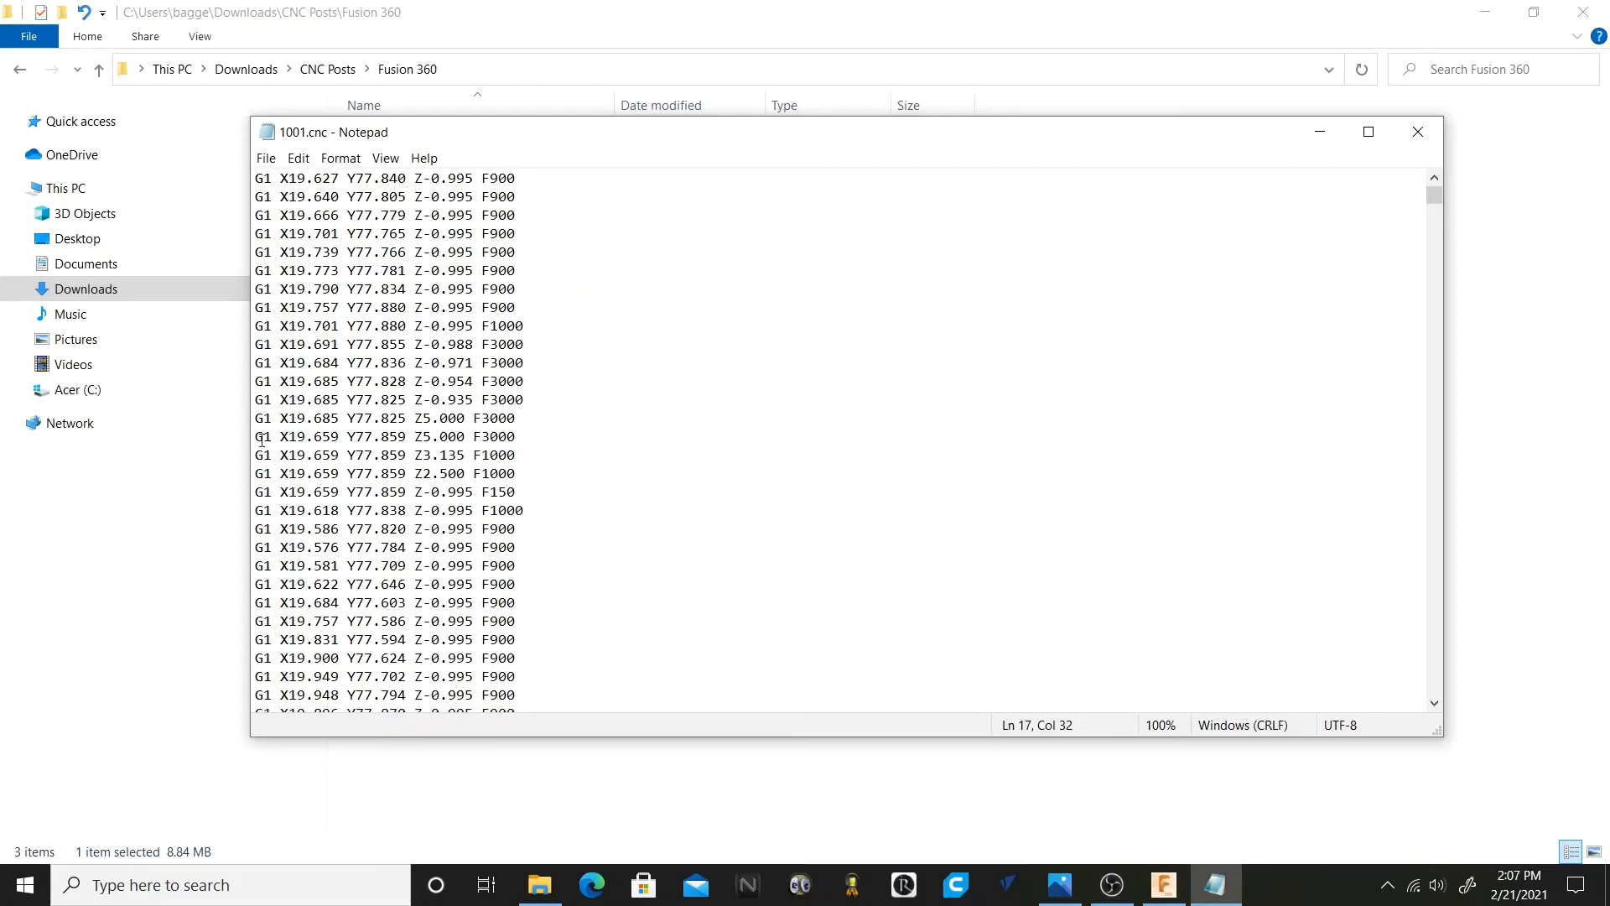
{"action": "double_click", "coordinate": [262, 436]}
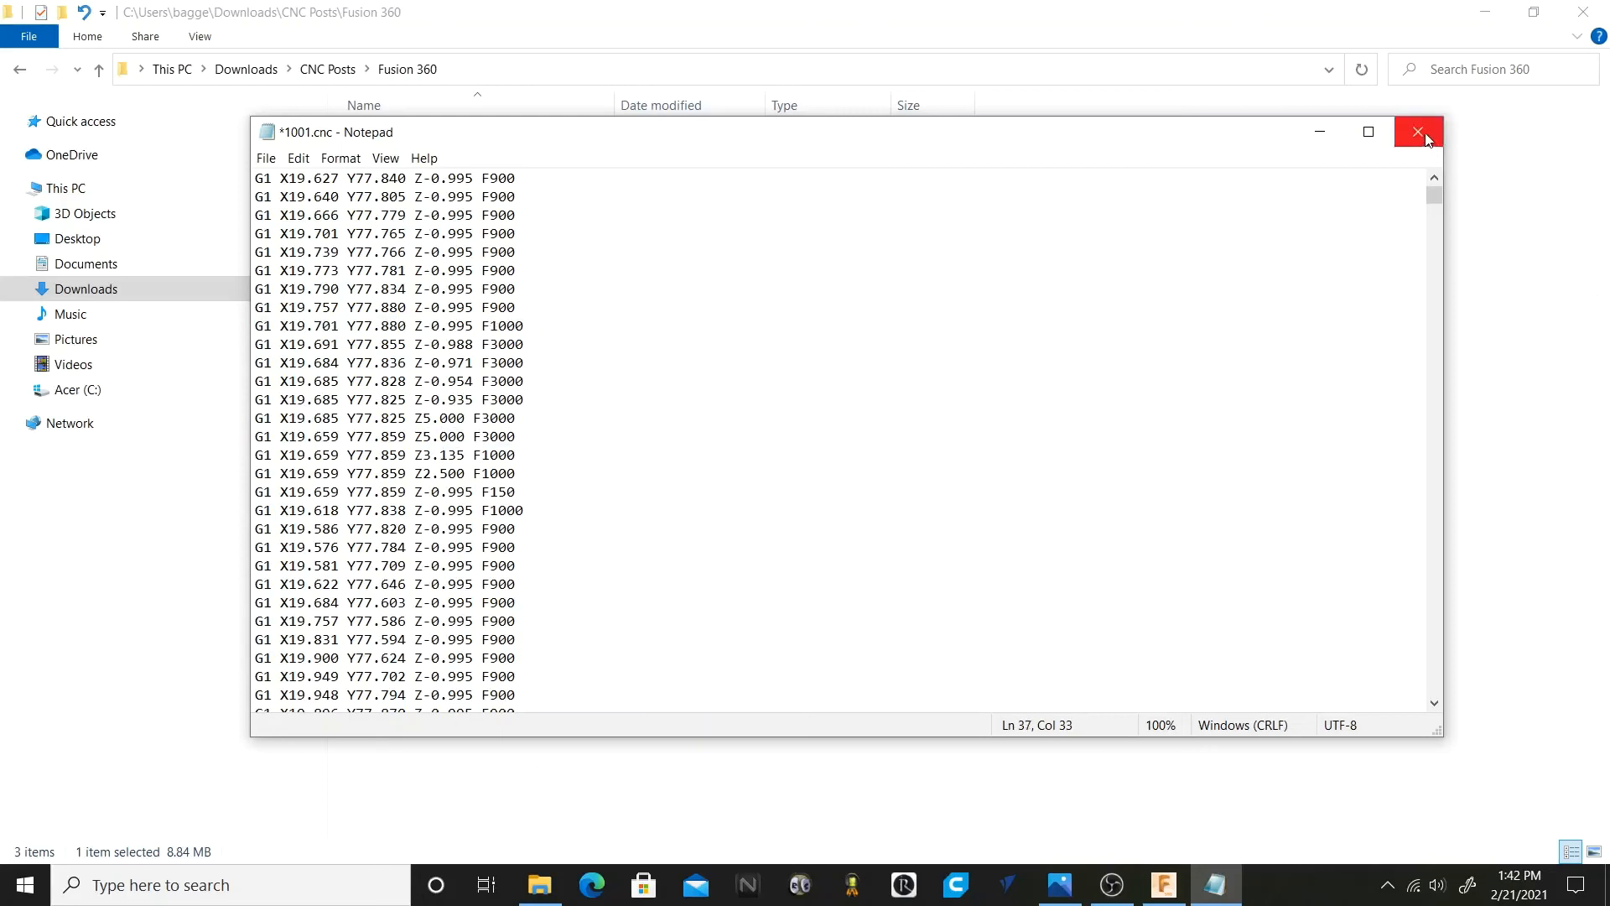
Close Notepad, saving the edited 1001.cnc back to the Fusion 360 posts folder.
{"action": "left_click", "coordinate": [1418, 130]}
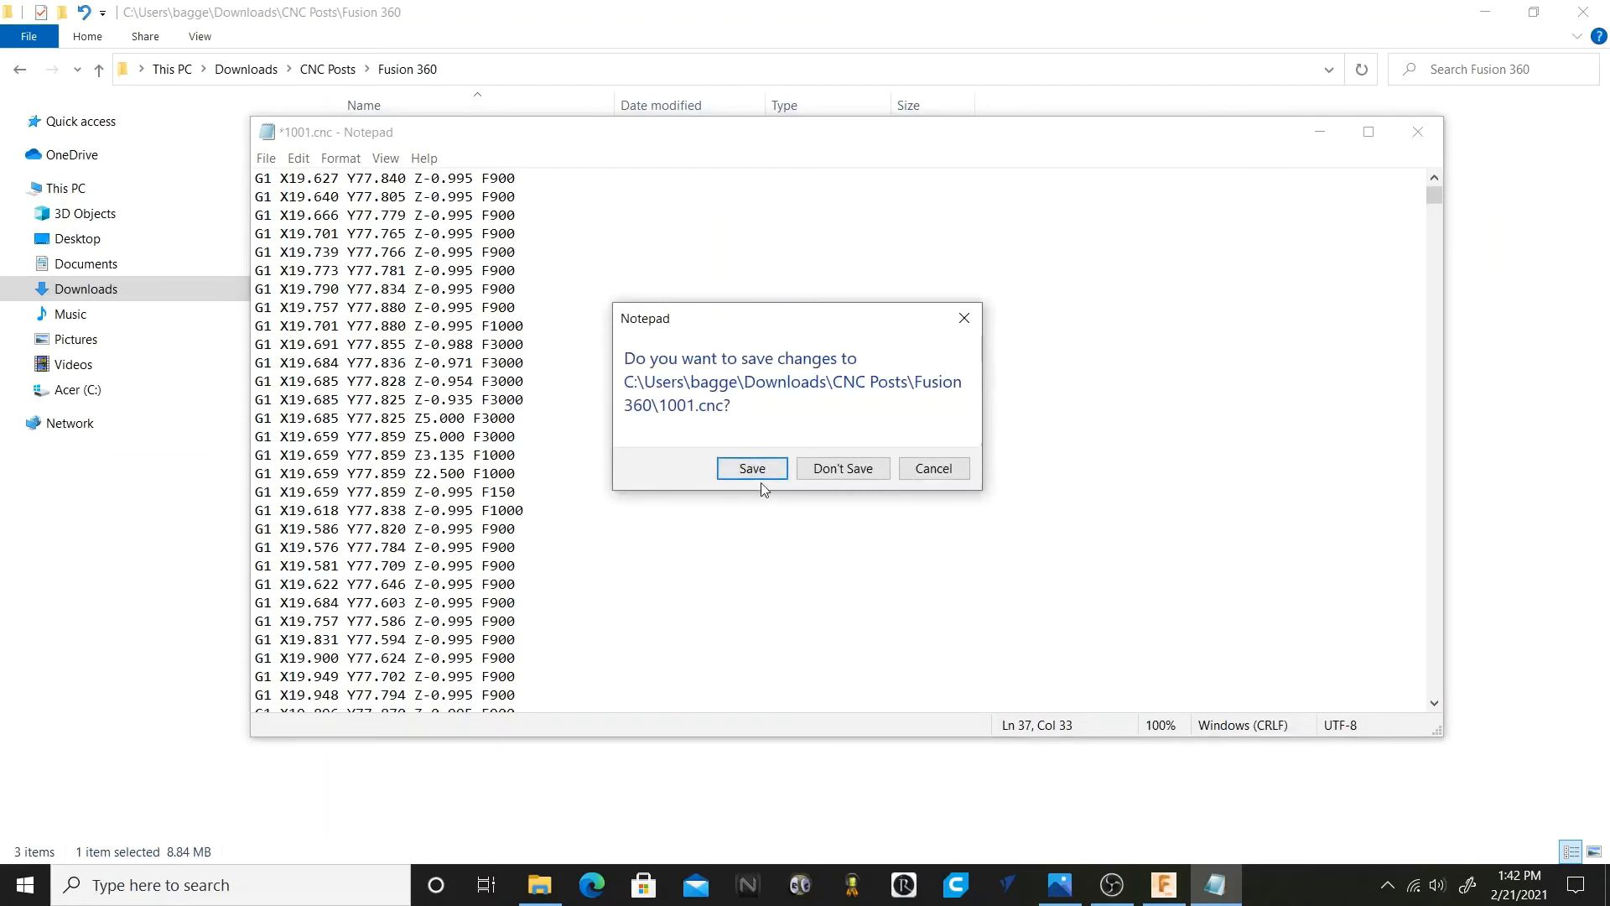
{"action": "left_click", "coordinate": [752, 468]}
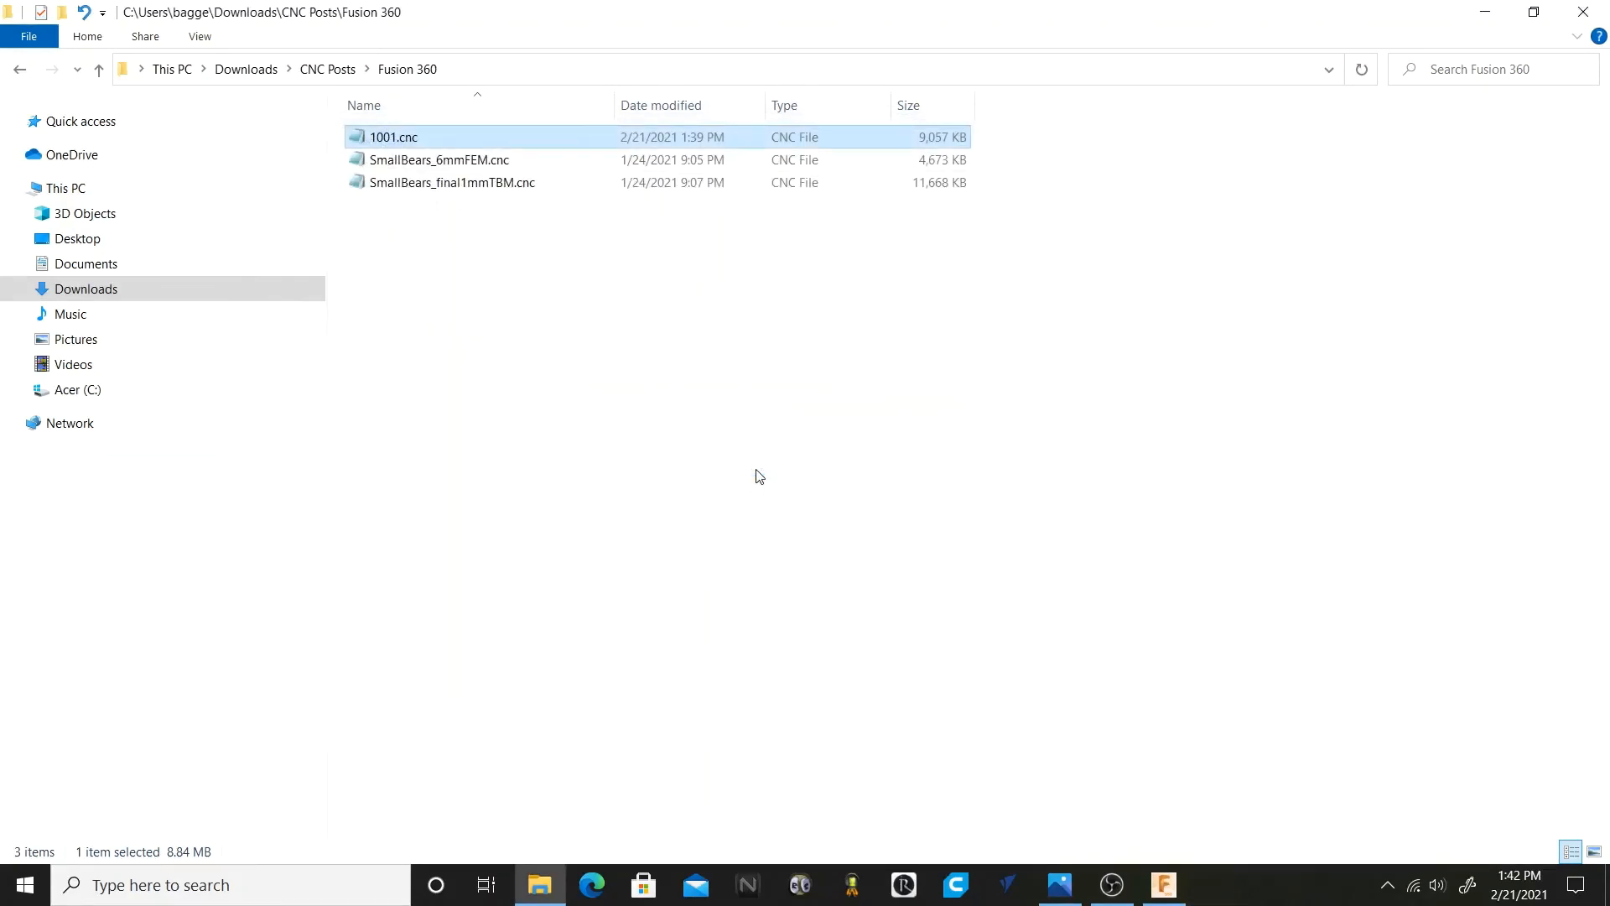